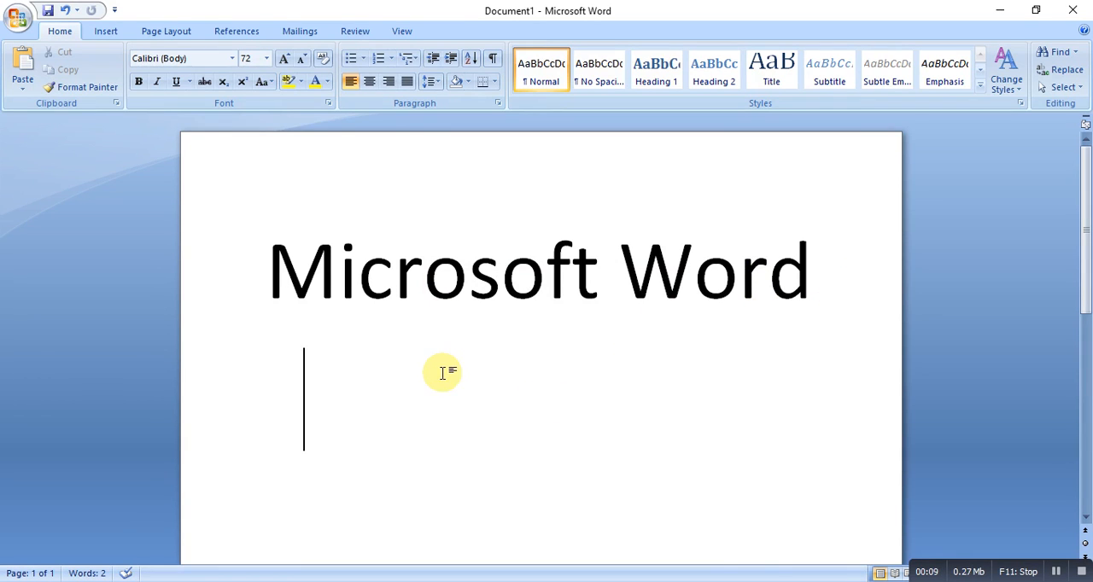
# Type 'Course no-01' below 'Microsoft Word', try a style and revert, then close the window
pyautogui.write('Course no-01')
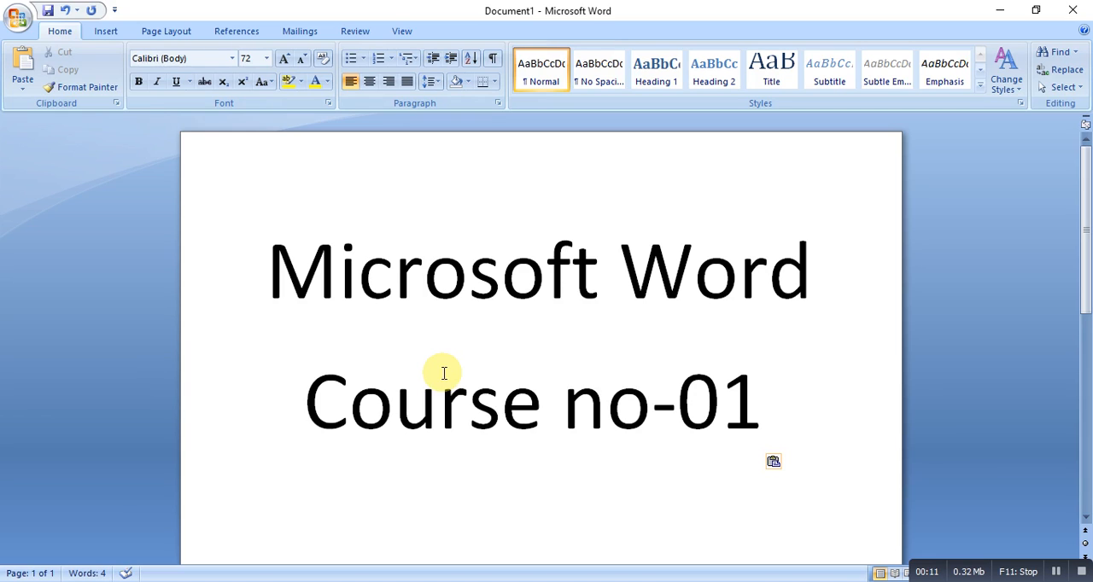
pyautogui.click(761, 401)
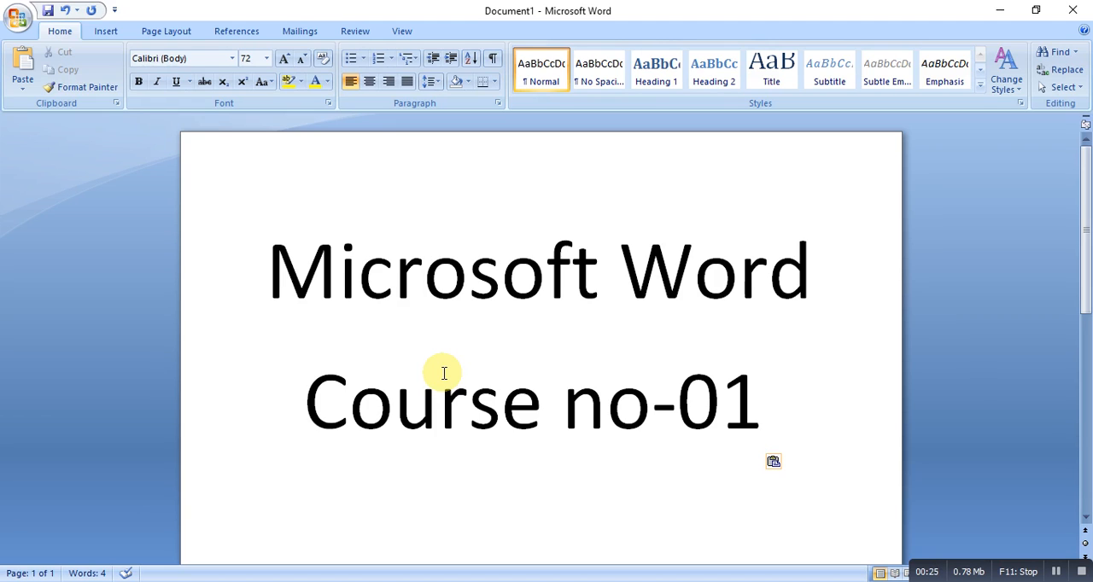
pyautogui.click(598, 70)
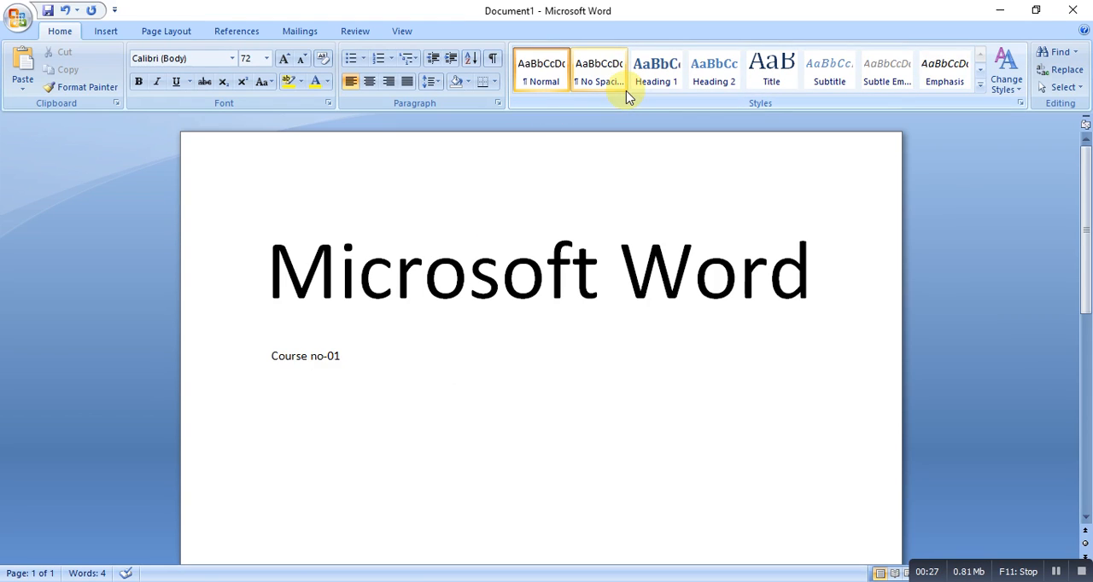
pyautogui.click(598, 68)
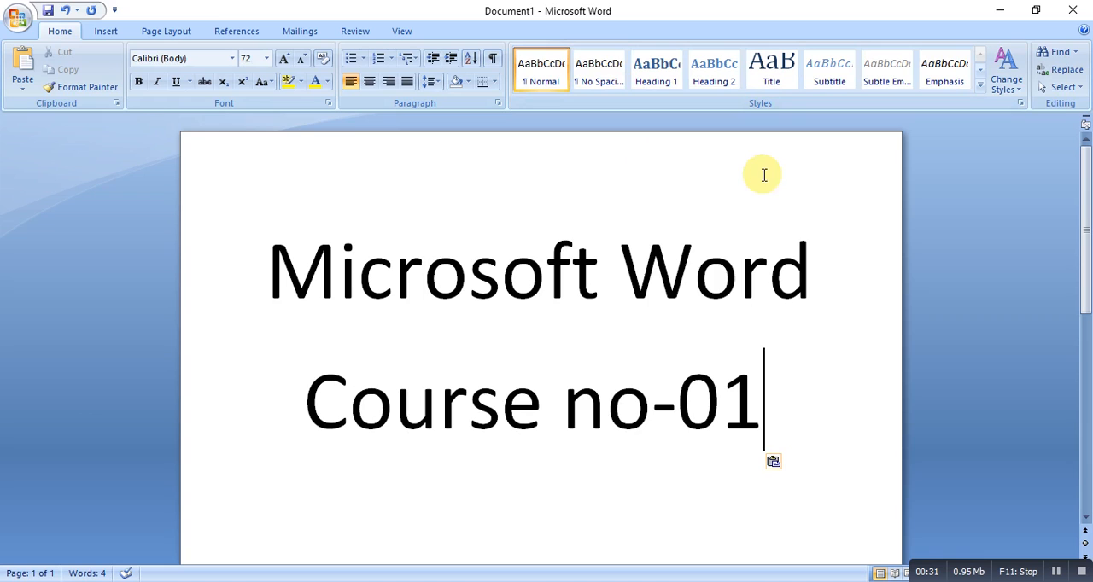
pyautogui.moveTo(1006, 70)
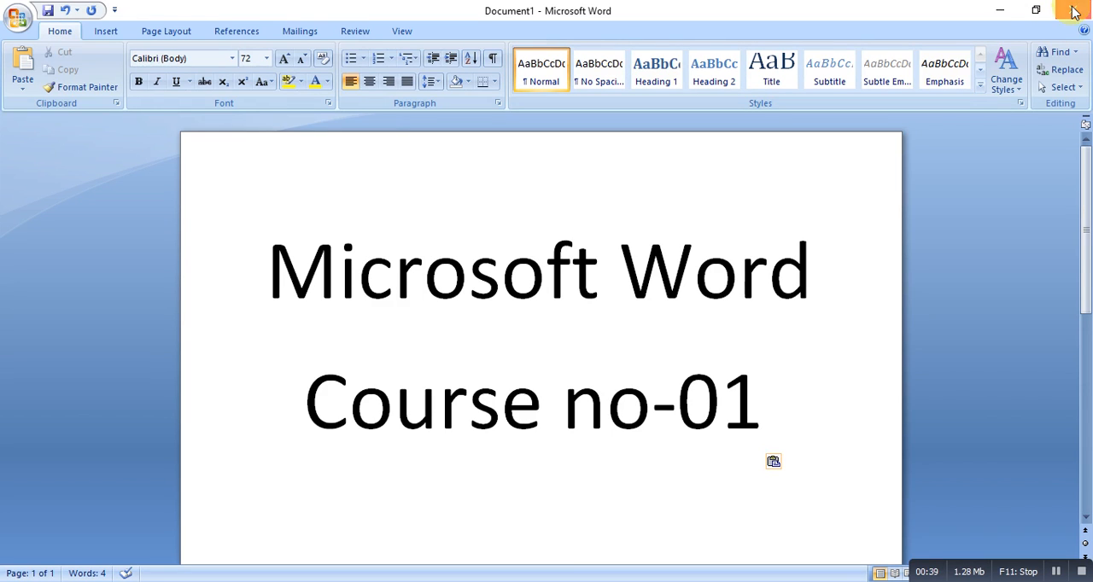
pyautogui.click(1075, 10)
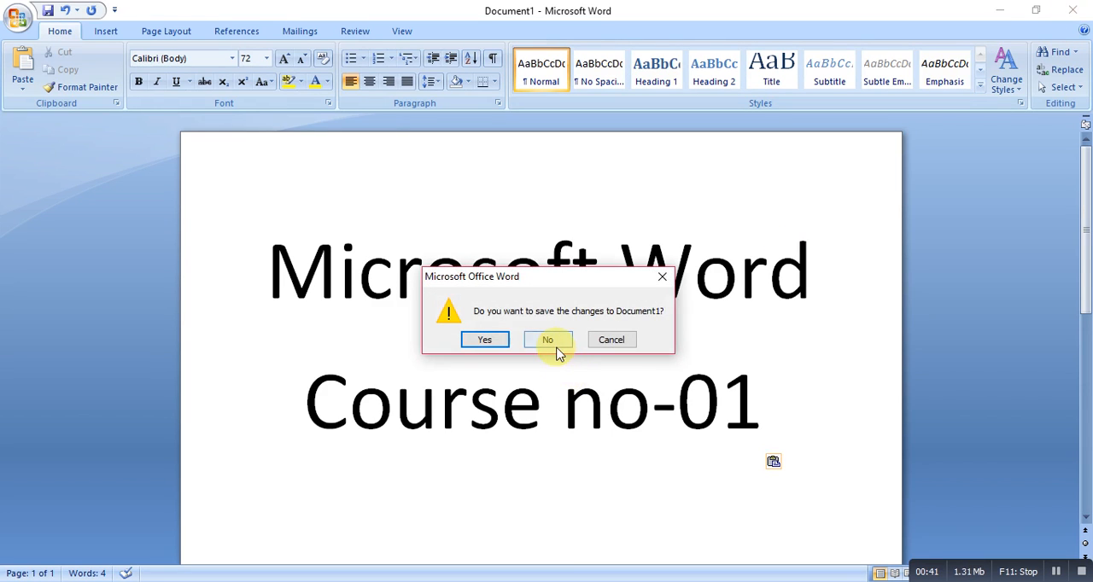
# Discard the changes by answering No to the save prompt
pyautogui.click(547, 339)
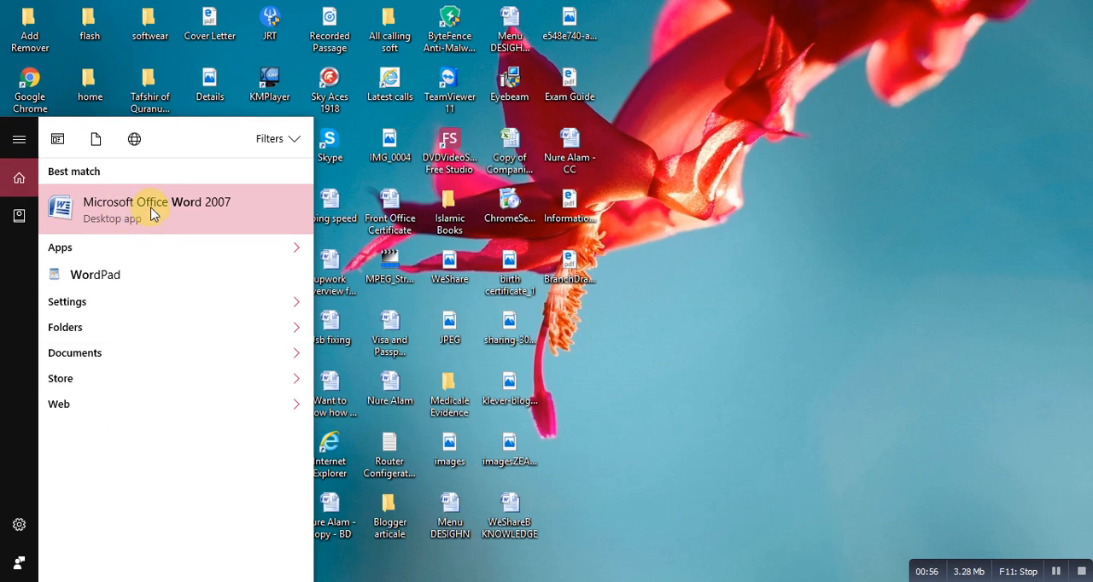
pyautogui.moveTo(215, 212)
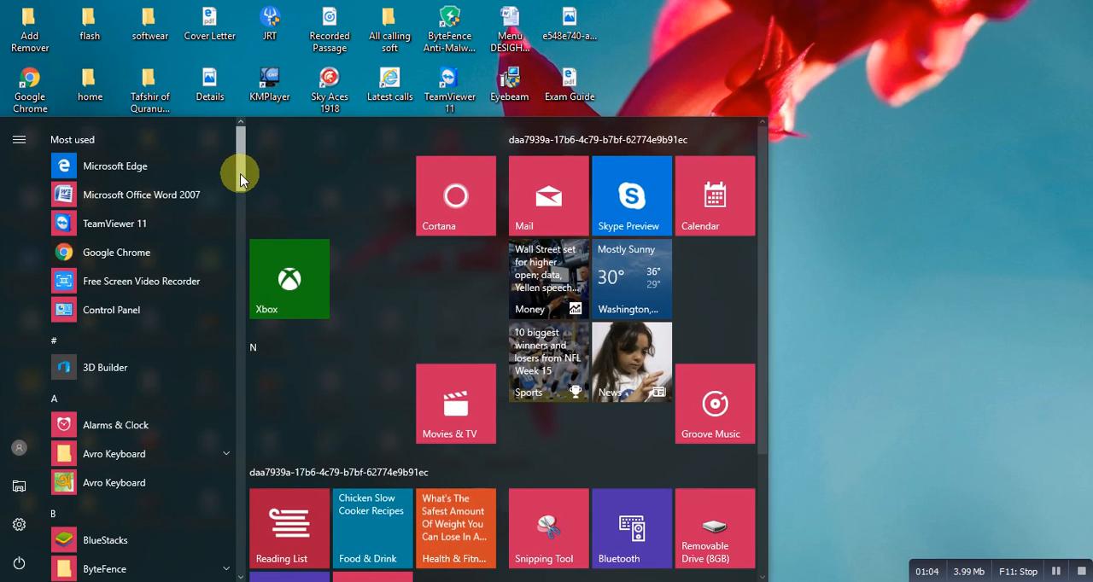
# Expand the Microsoft Office folder in All apps and launch Microsoft Office Word 2007
pyautogui.scroll(-3)
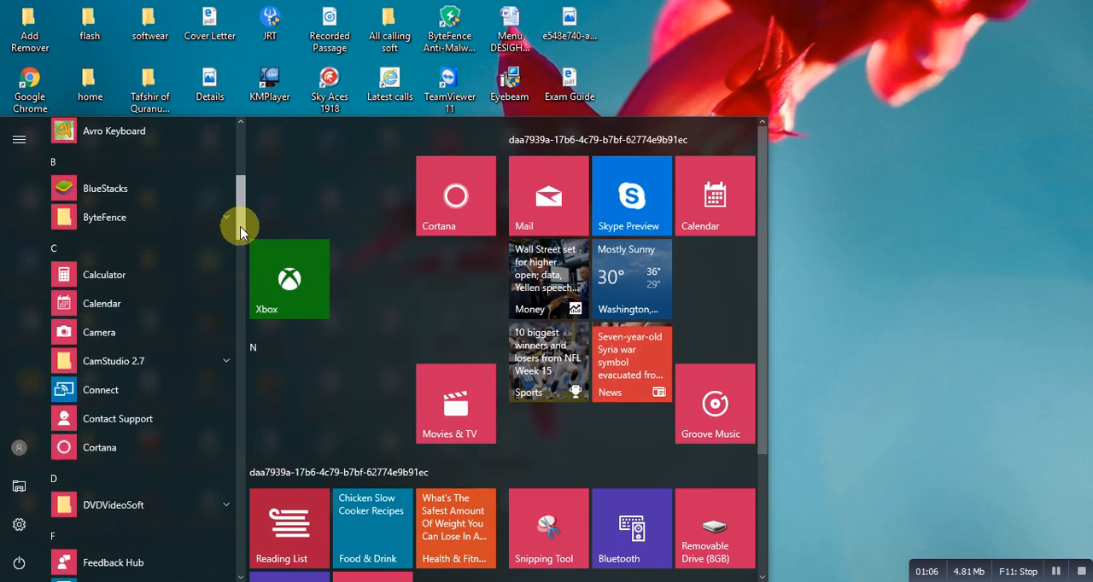
pyautogui.scroll(-3)
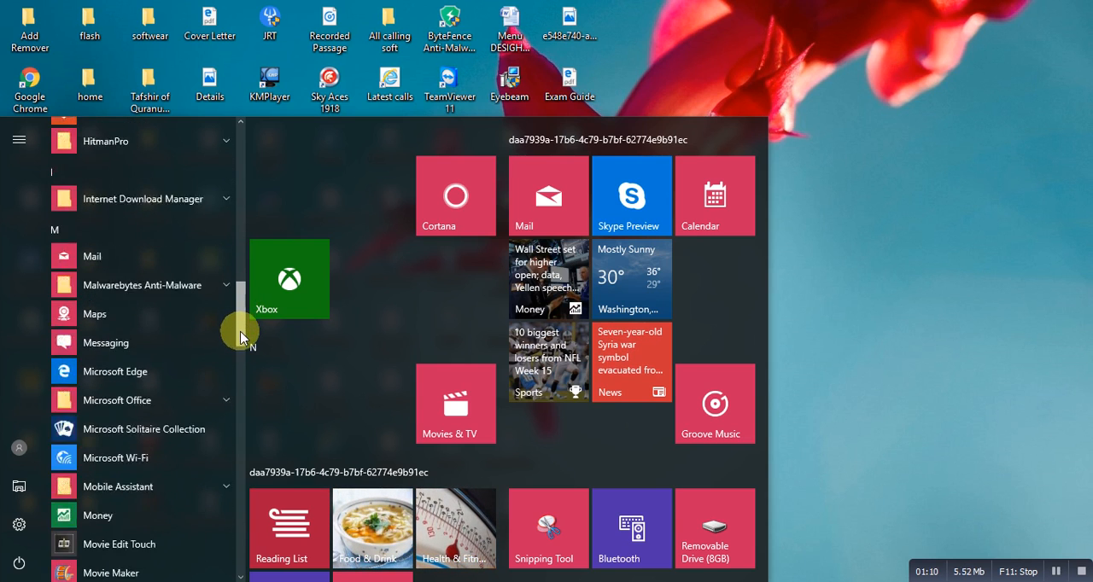
pyautogui.scroll(-3)
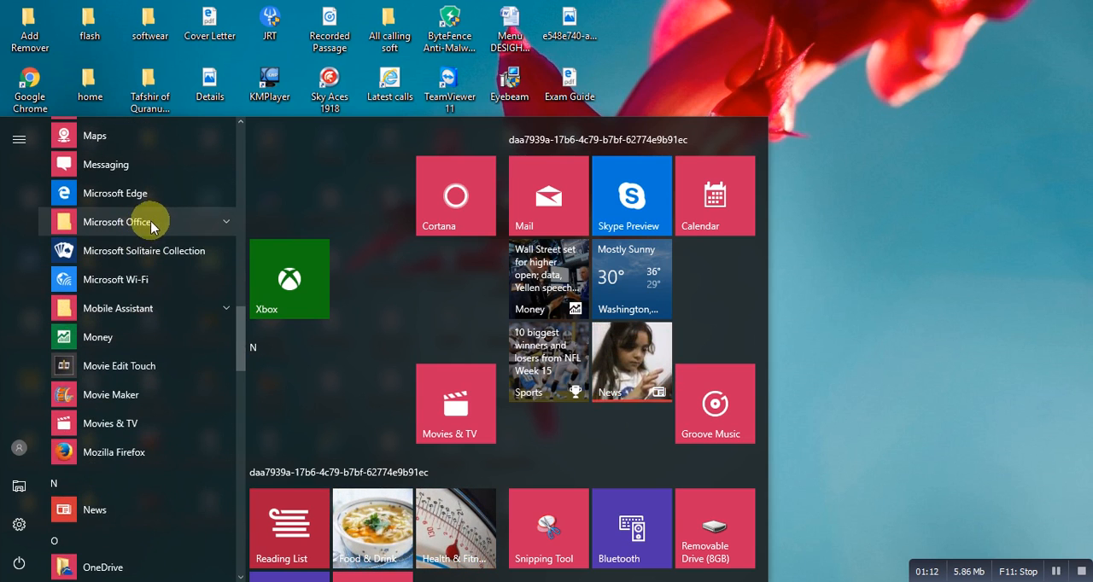
pyautogui.click(116, 222)
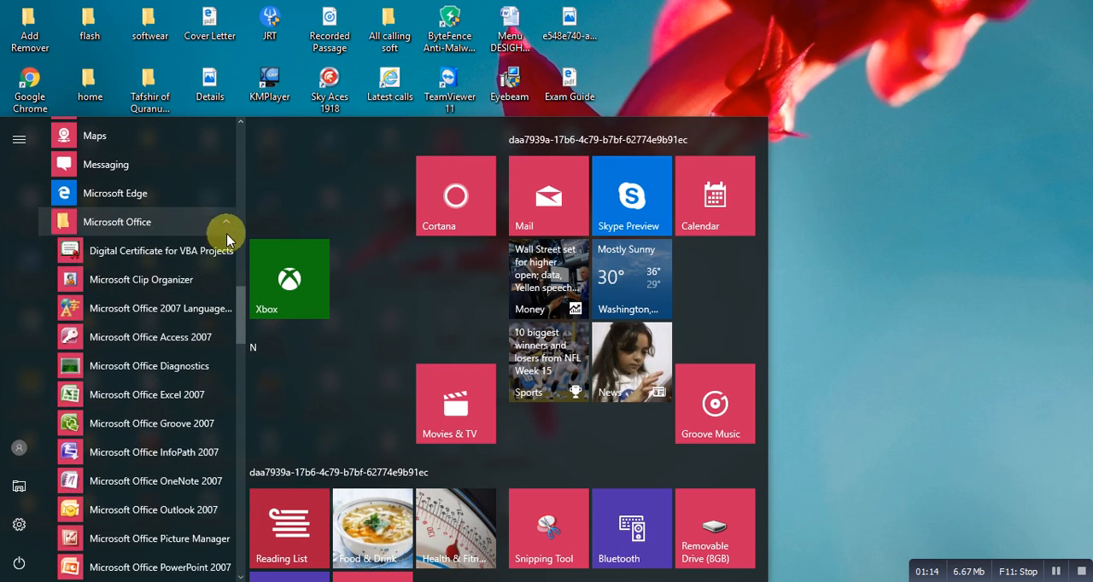
pyautogui.scroll(-3)
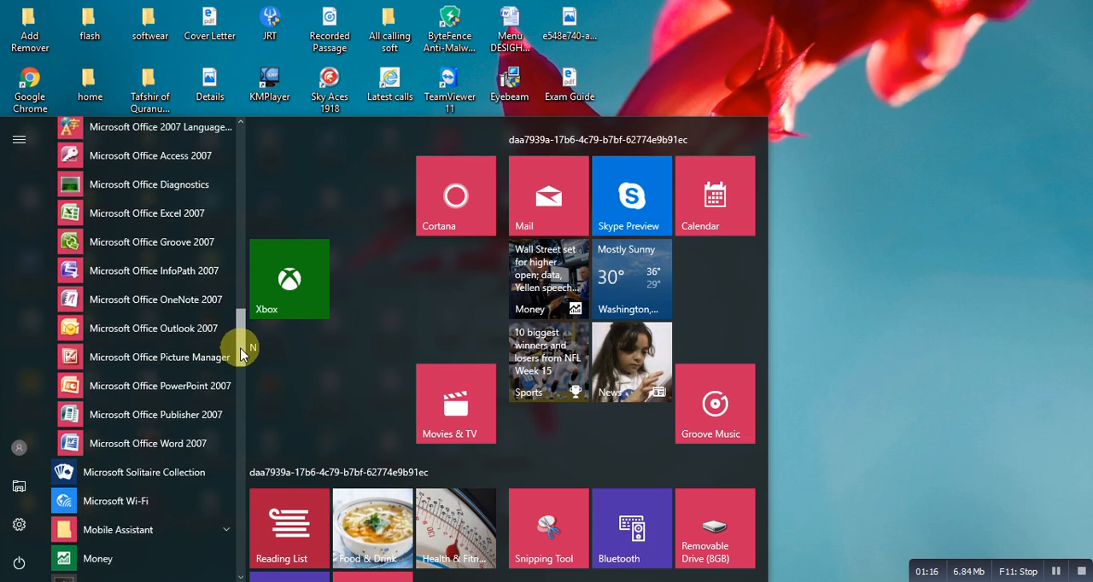
pyautogui.scroll(-3)
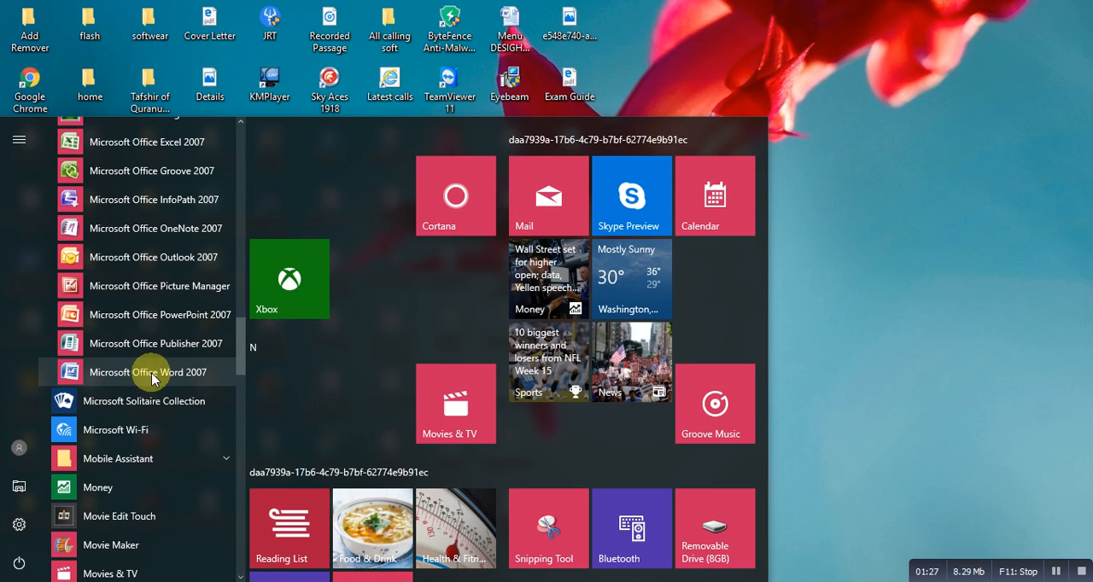
pyautogui.moveTo(144, 379)
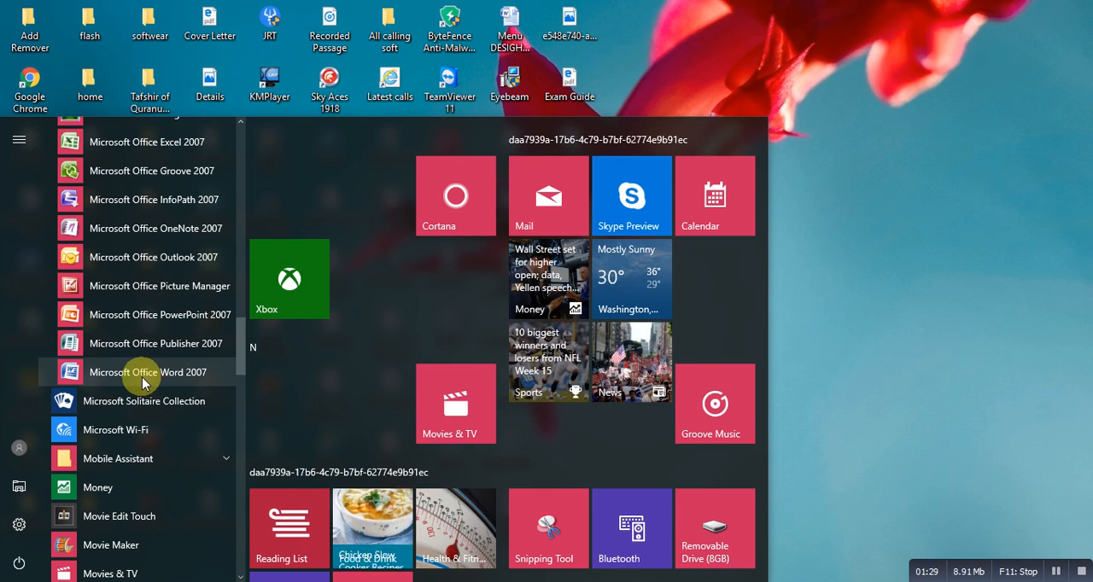
pyautogui.click(147, 373)
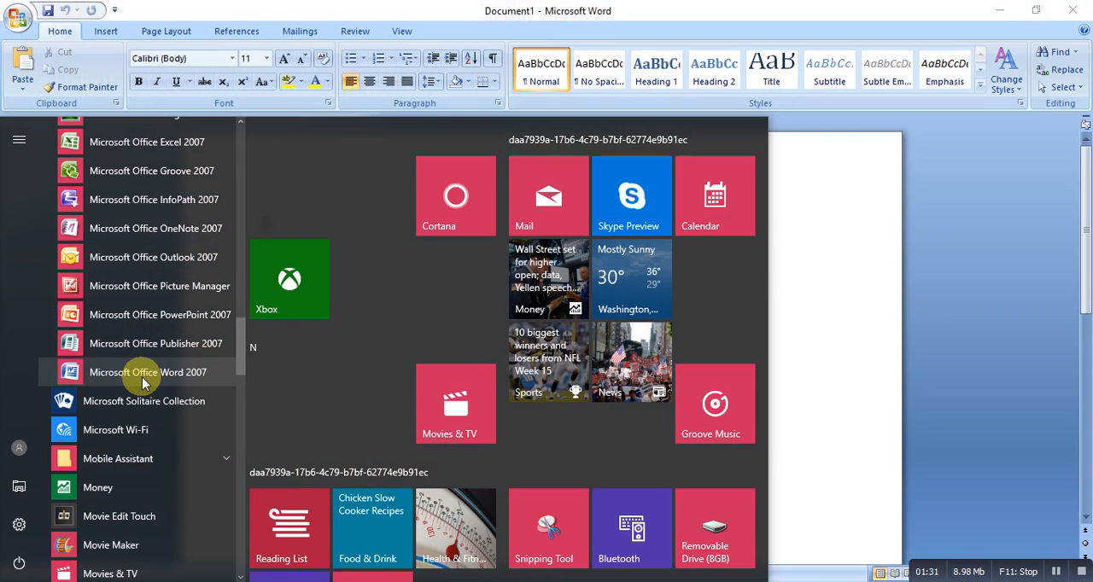
# Dismiss the Start menu so the blank Document1 shows on its own
pyautogui.click(147, 372)
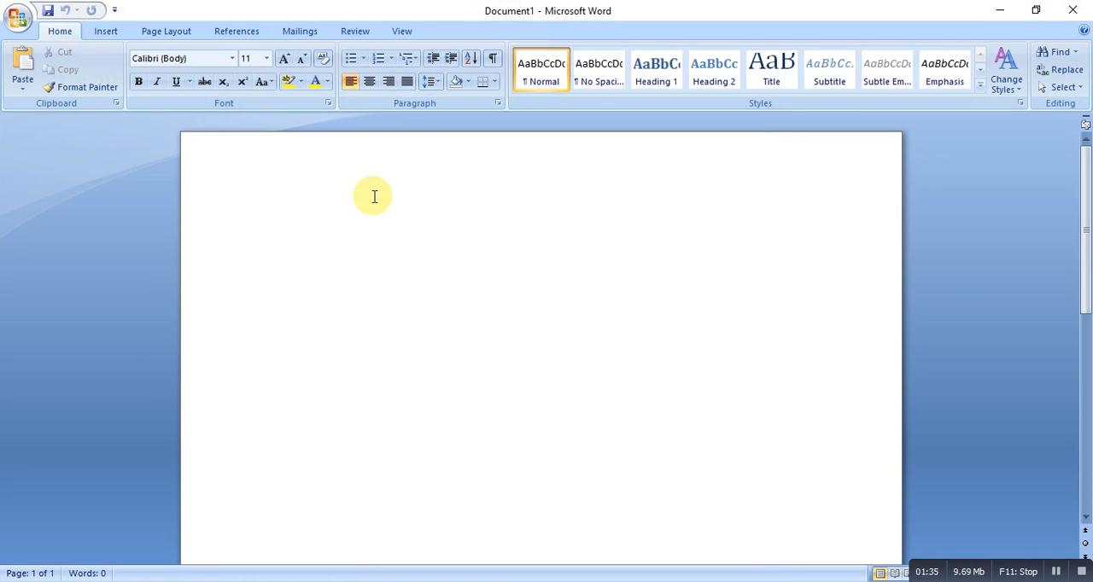
pyautogui.moveTo(797, 311)
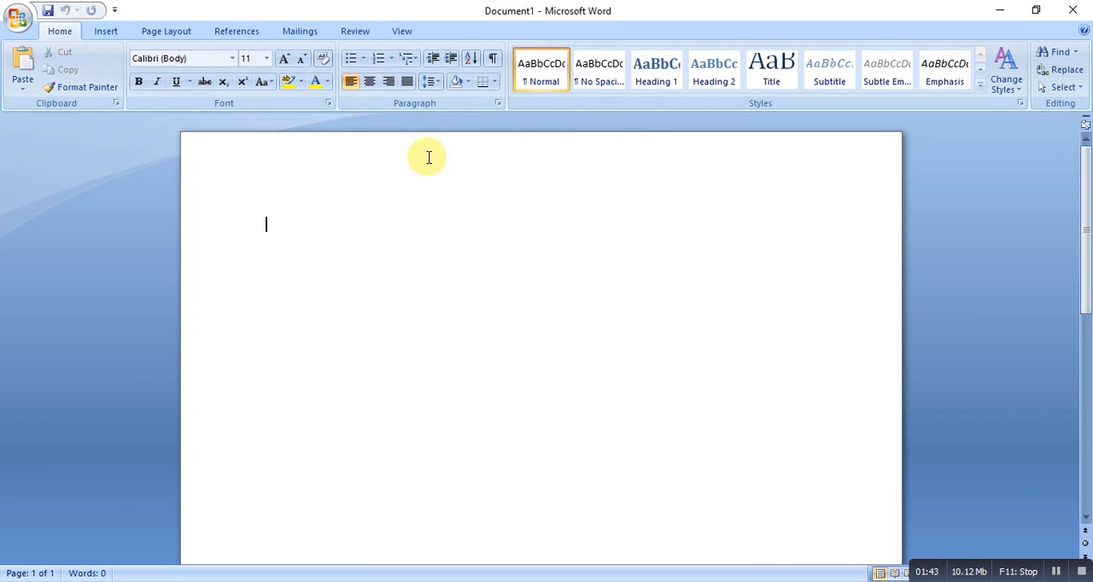
pyautogui.moveTo(121, 75)
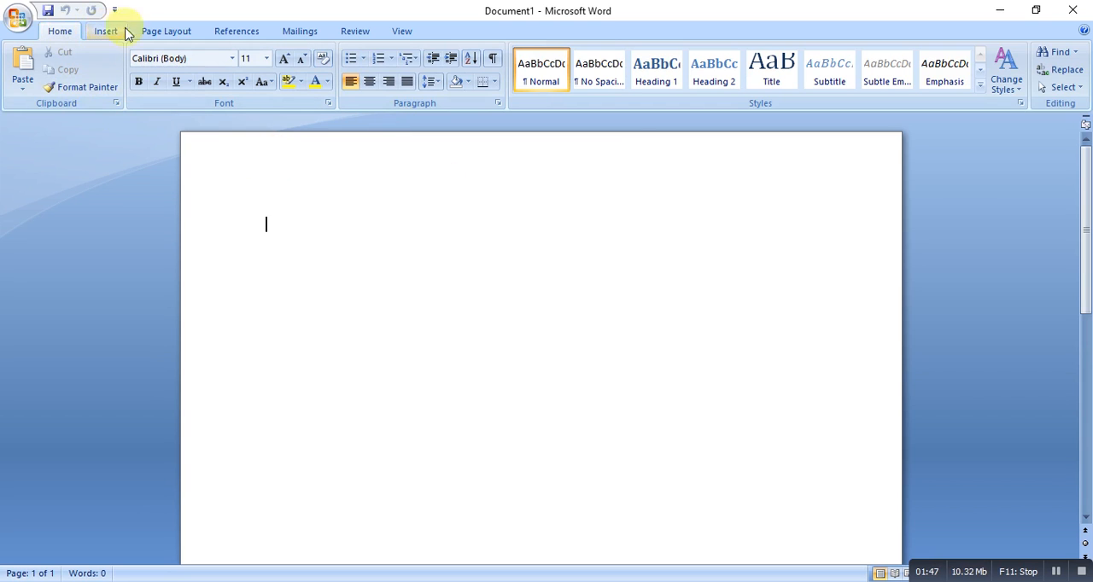
pyautogui.moveTo(236, 31)
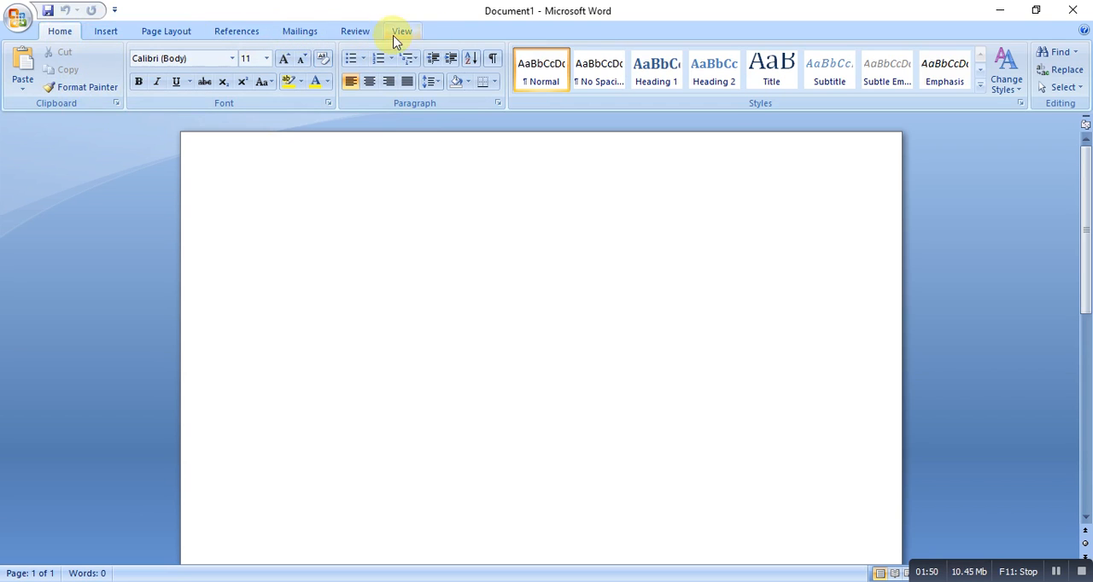
pyautogui.moveTo(129, 40)
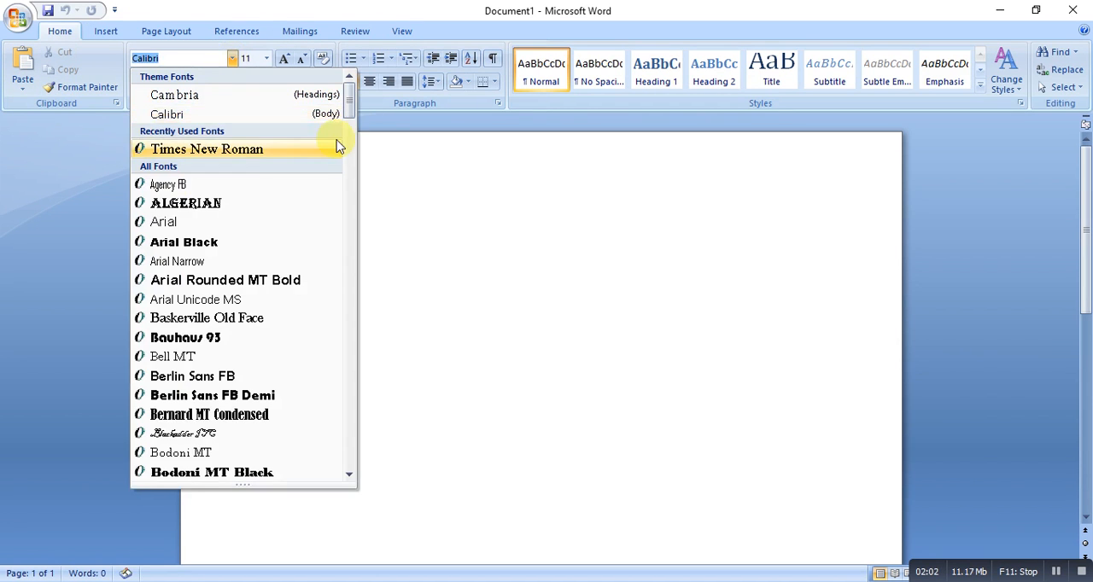
pyautogui.click(207, 149)
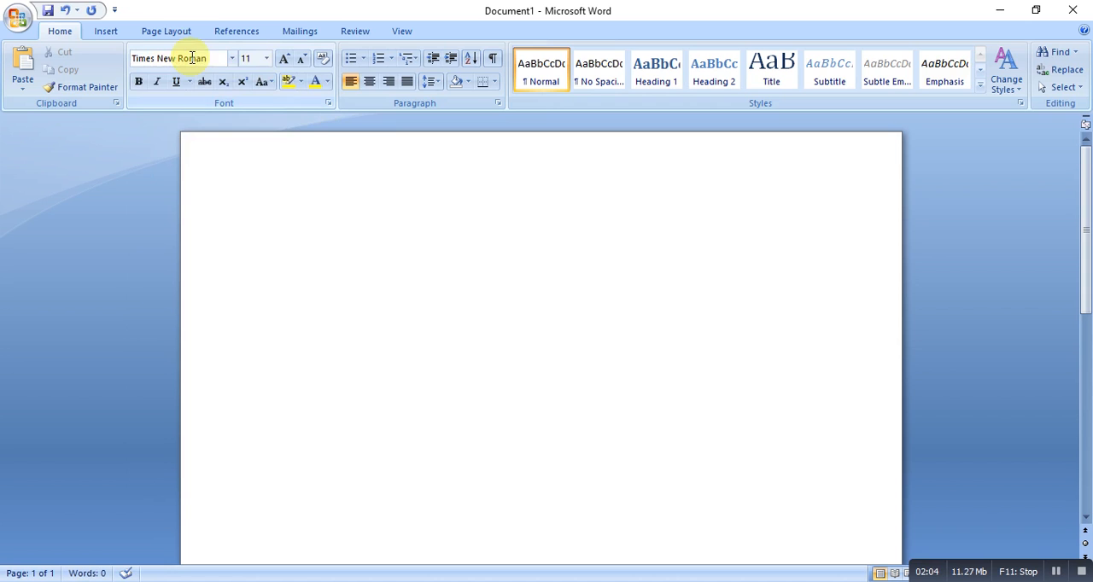
pyautogui.click(232, 58)
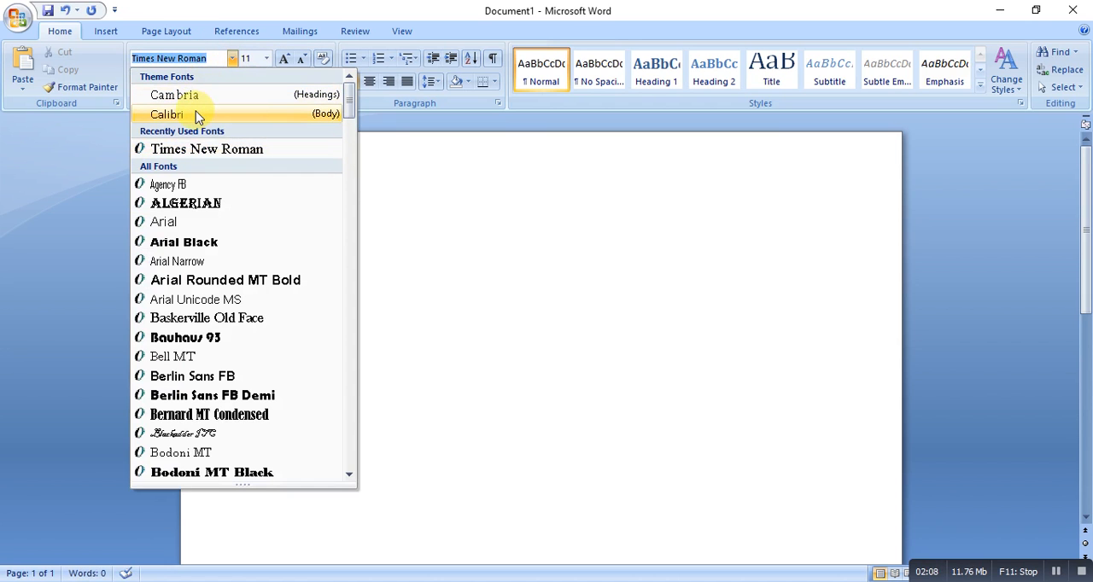
pyautogui.click(168, 113)
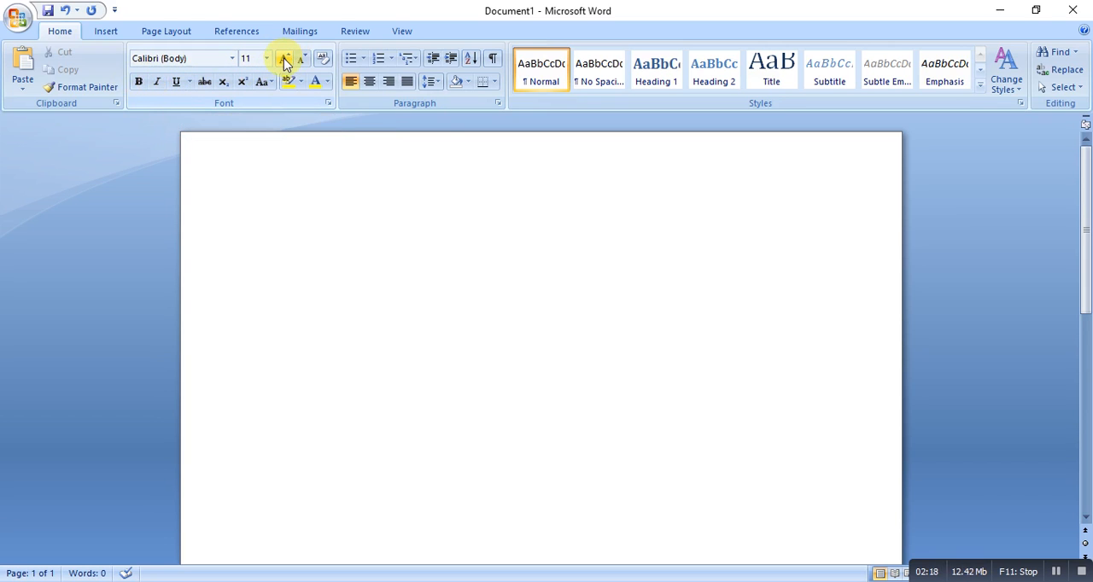
pyautogui.moveTo(283, 58)
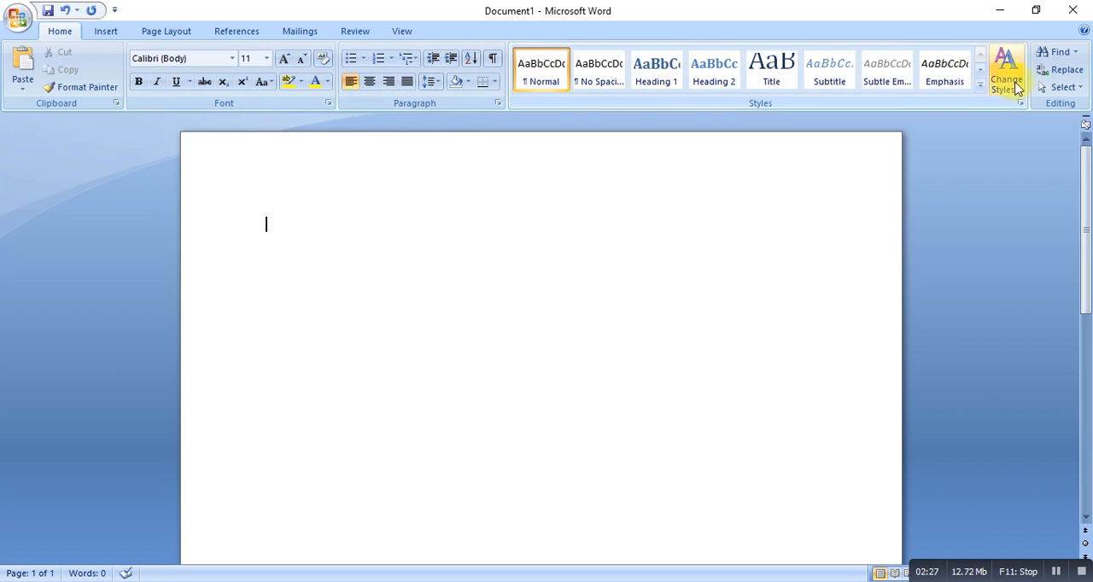
pyautogui.moveTo(436, 267)
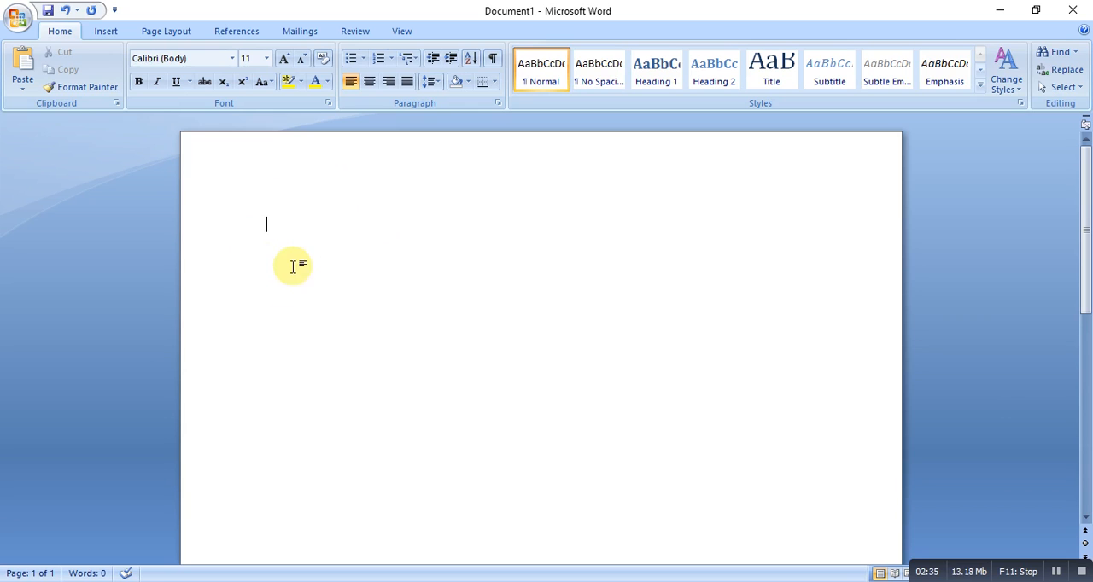
pyautogui.moveTo(324, 218)
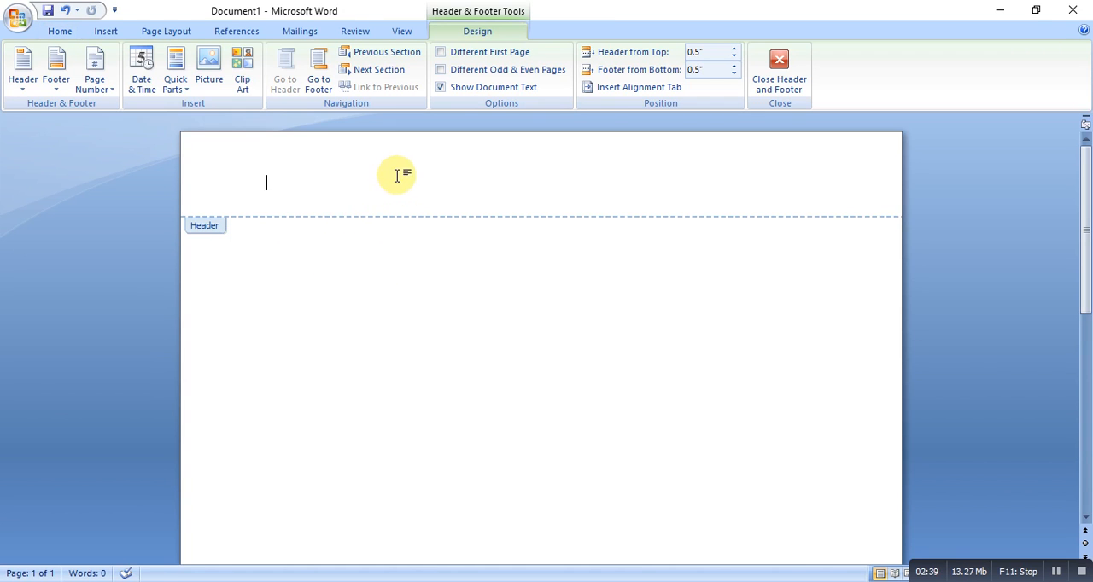
pyautogui.moveTo(396, 237)
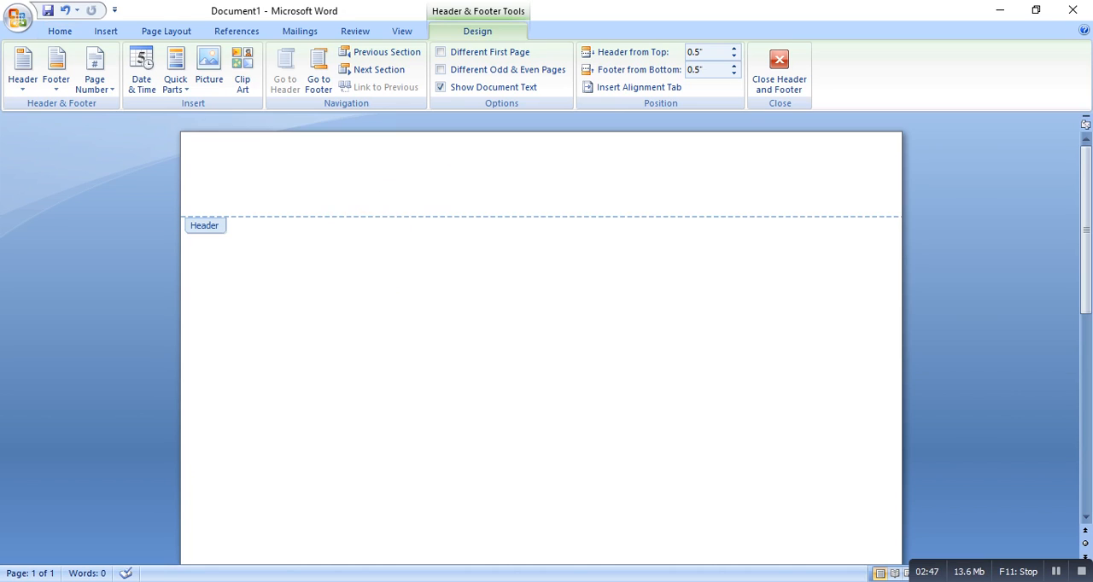
# Enter 'Head Lines' as the header text, close the header, then reopen it for editing
pyautogui.write('Head')
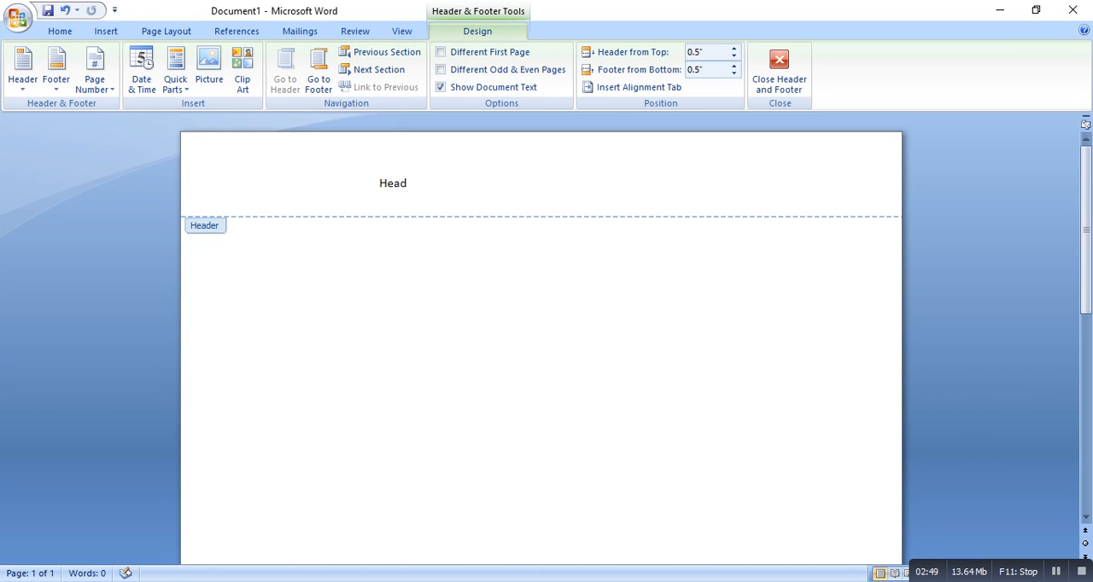
pyautogui.write('Line')
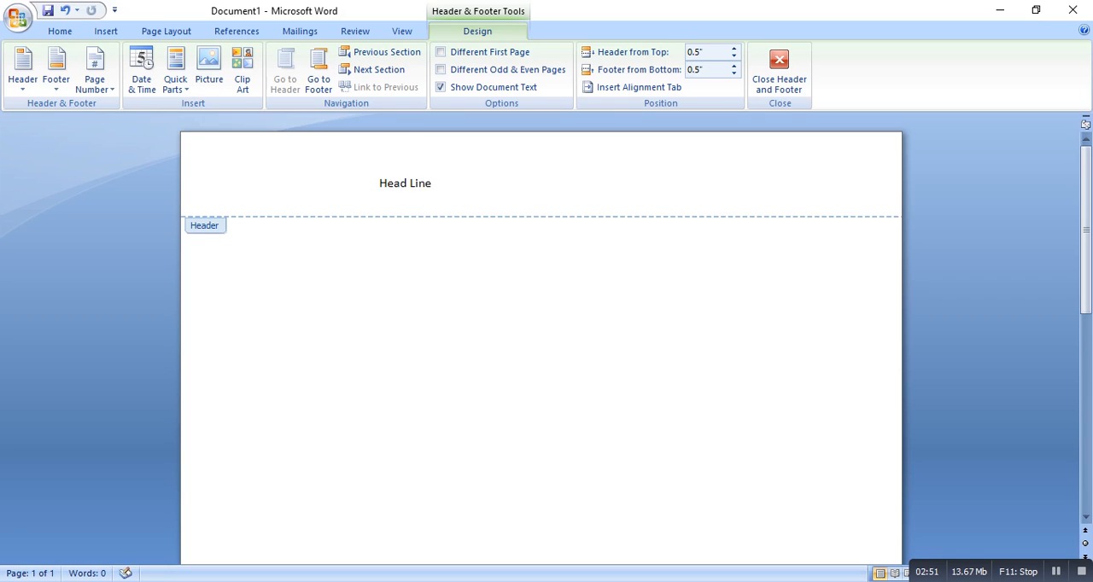
pyautogui.write('s')
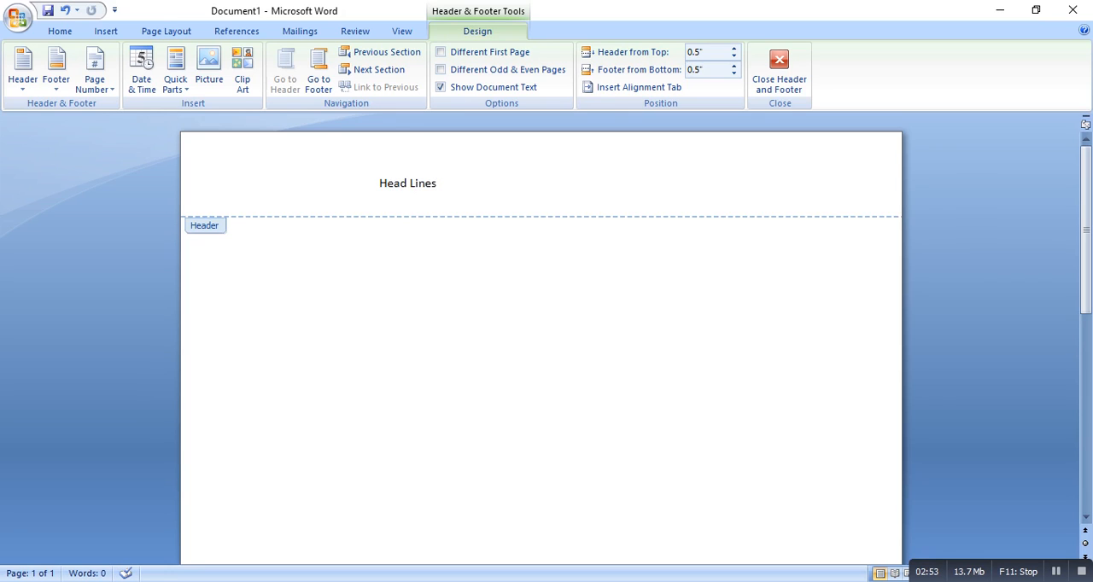
pyautogui.click(439, 183)
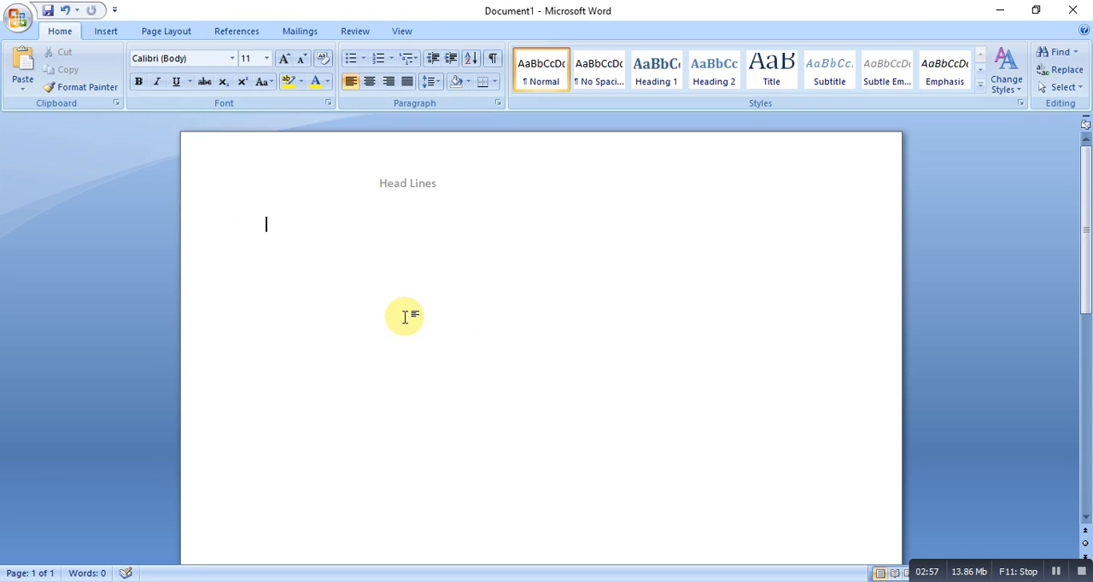
pyautogui.doubleClick(407, 183)
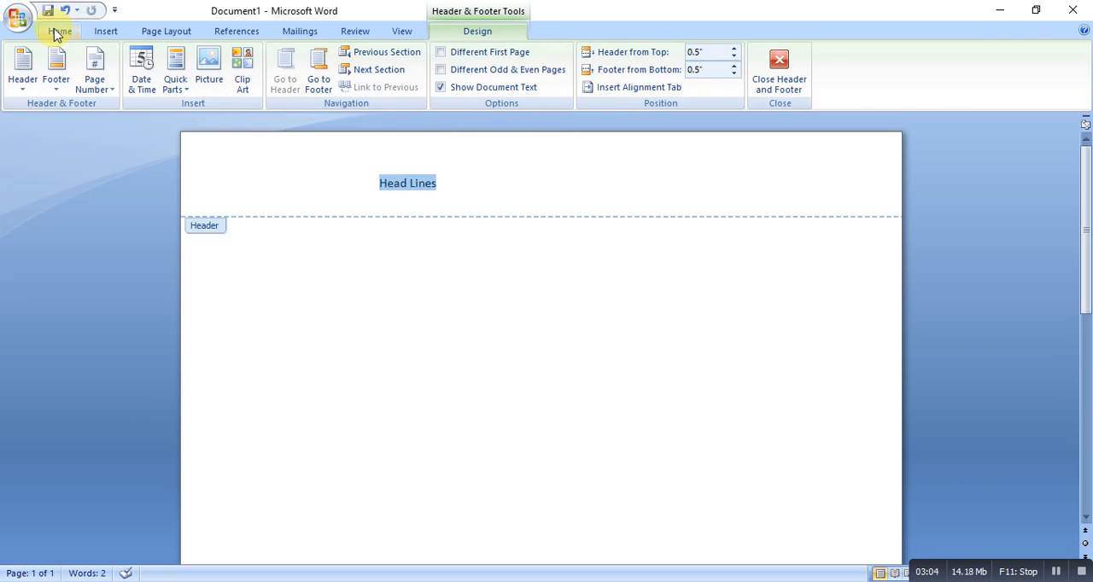
# On the Home ribbon, enlarge the 'Head Lines' header text with Grow Font to 36 pt
pyautogui.click(60, 31)
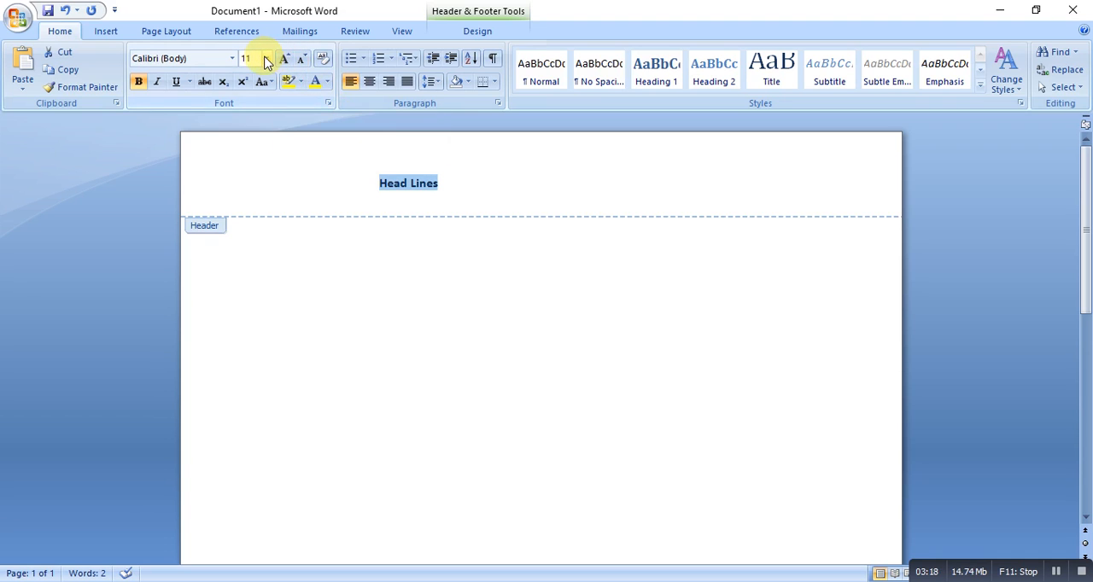
pyautogui.click(266, 58)
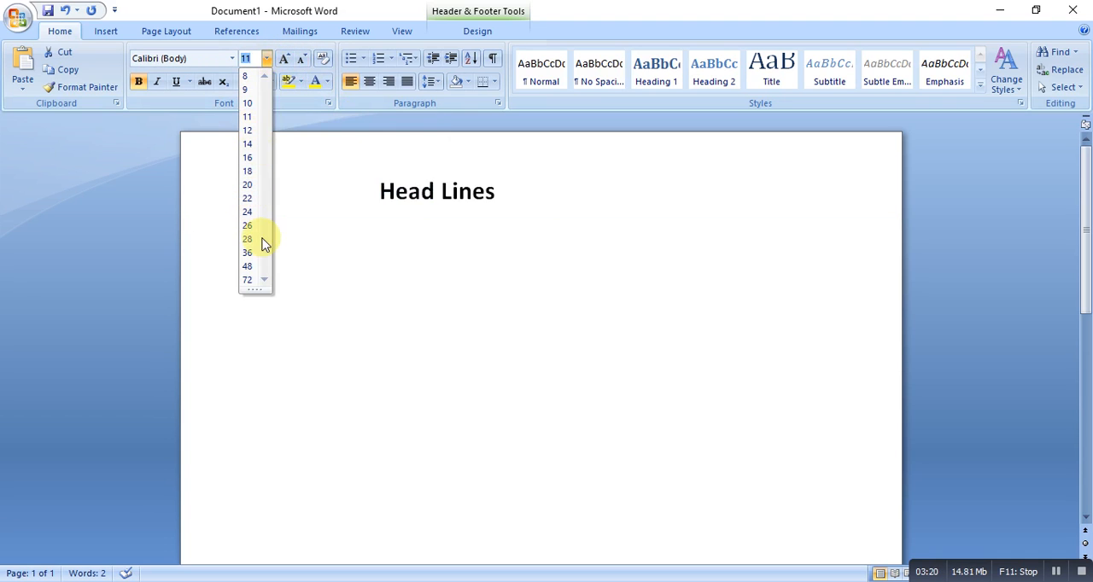
pyautogui.click(246, 280)
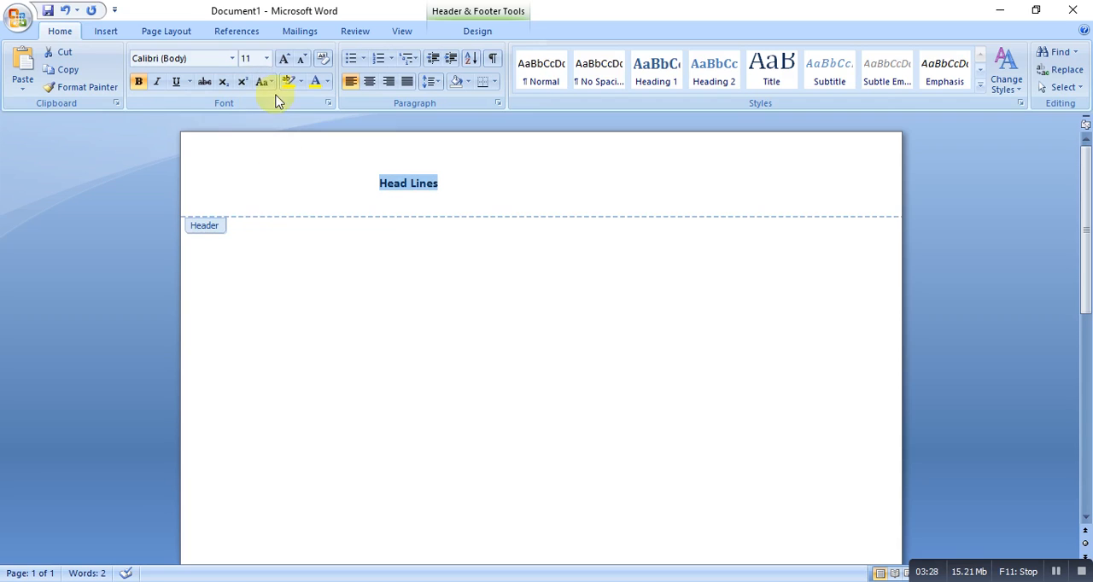
pyautogui.click(301, 58)
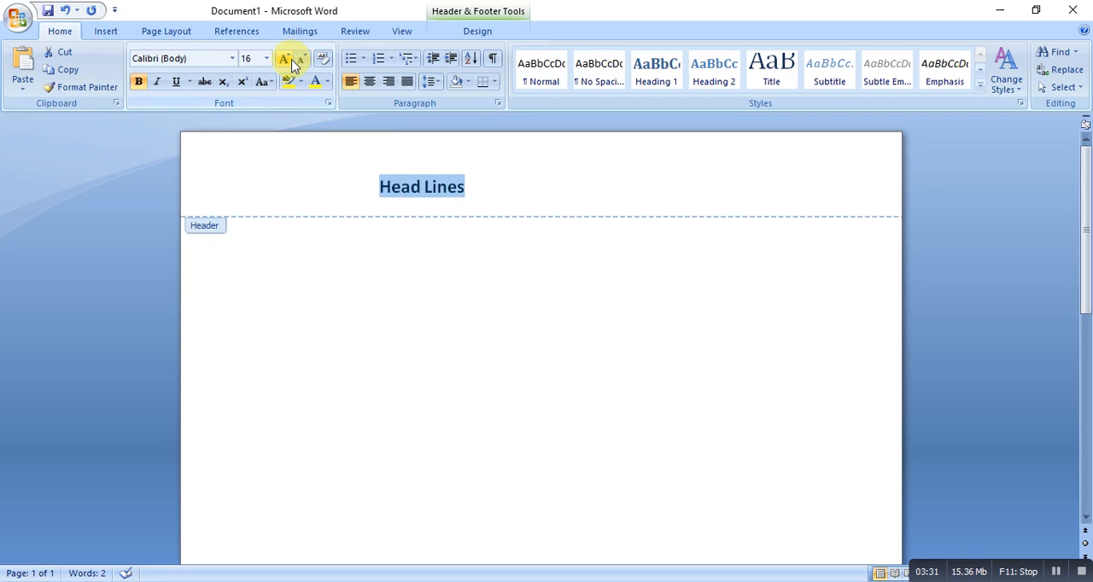
pyautogui.click(284, 58)
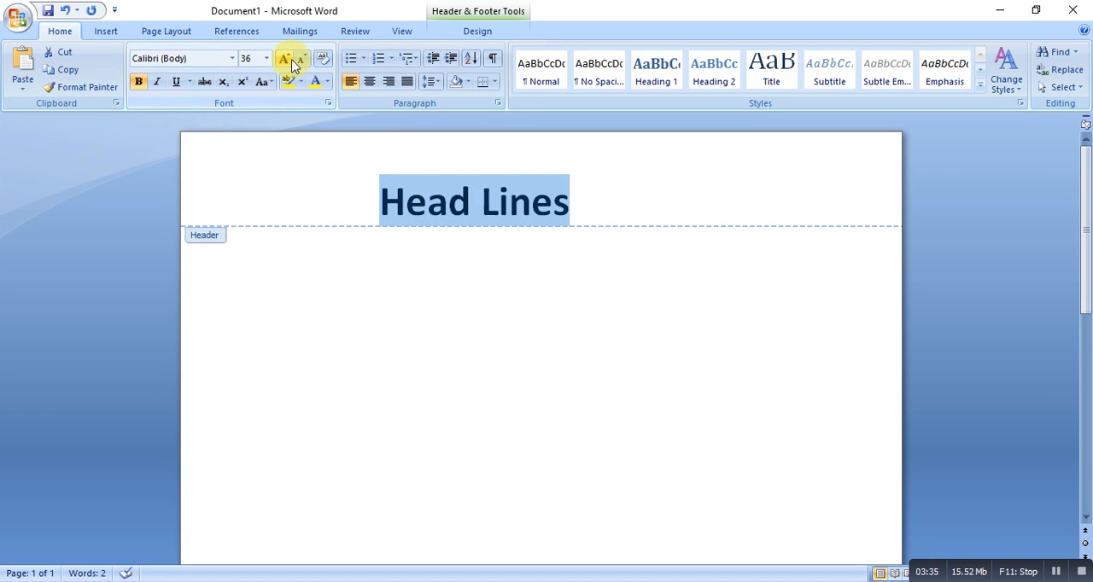
# Shrink the bold header back to 28 pt and reselect the 'Head Lines' text
pyautogui.click(301, 58)
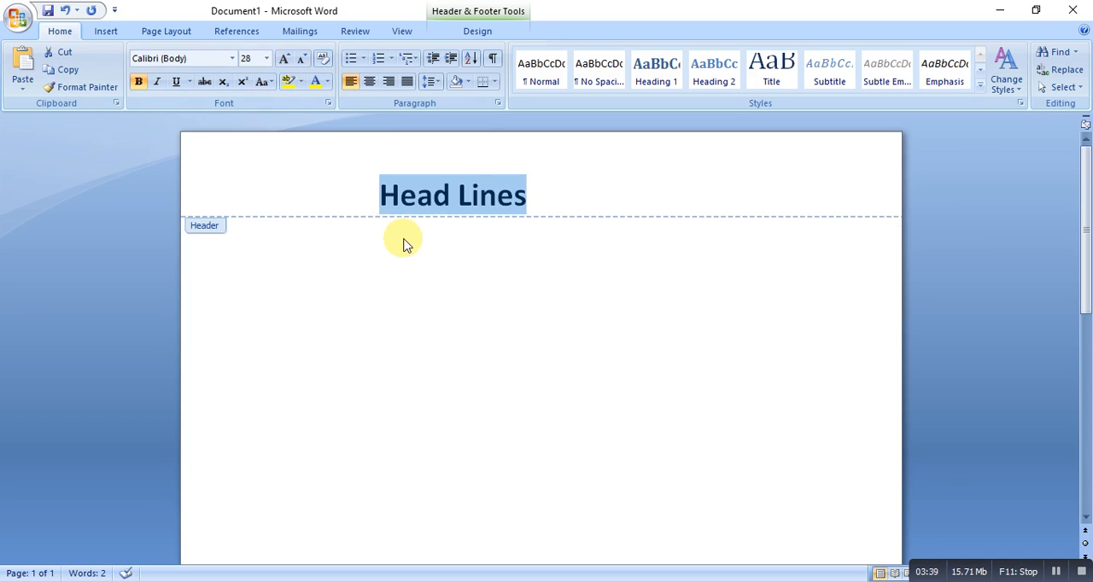
pyautogui.click(492, 195)
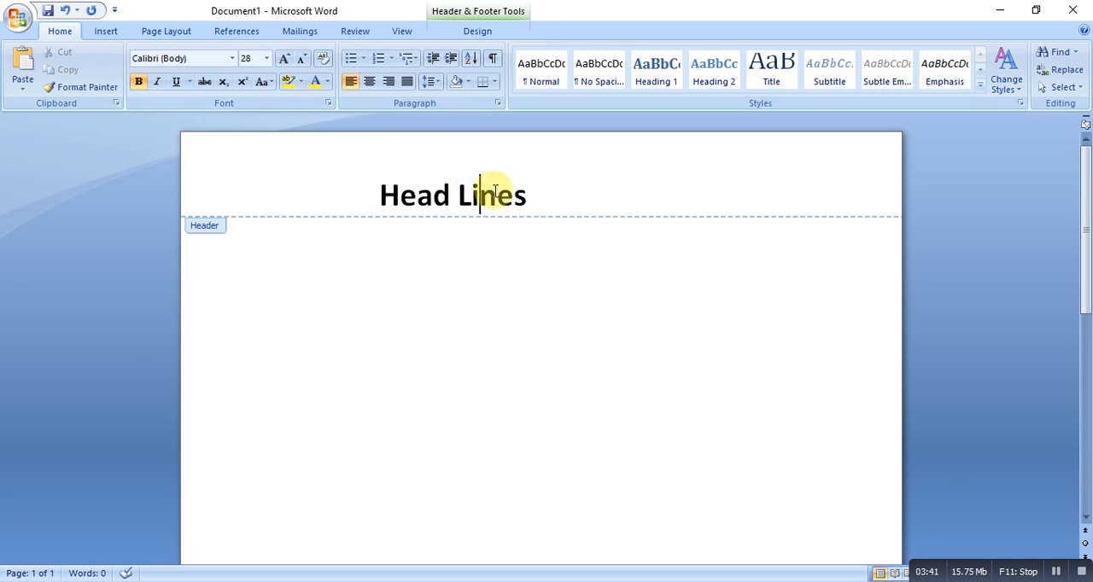
pyautogui.moveTo(334, 191)
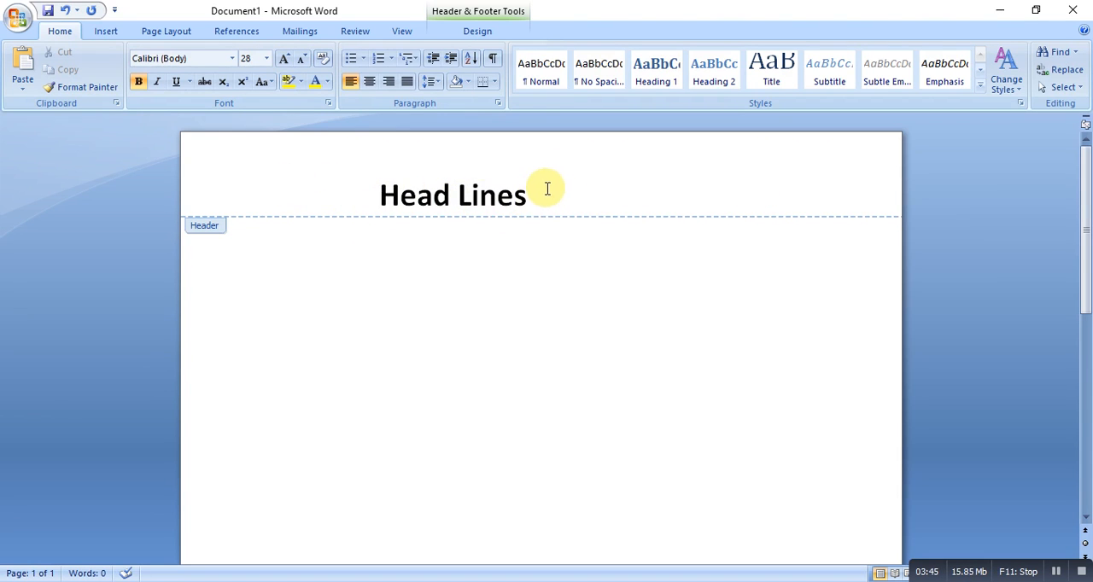
pyautogui.doubleClick(494, 195)
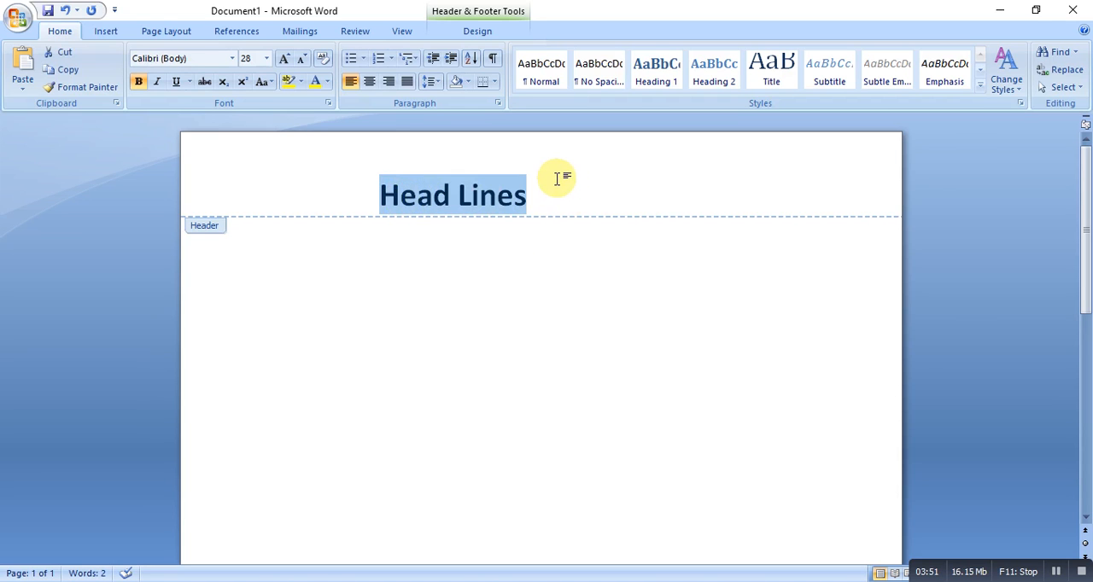
pyautogui.click(537, 195)
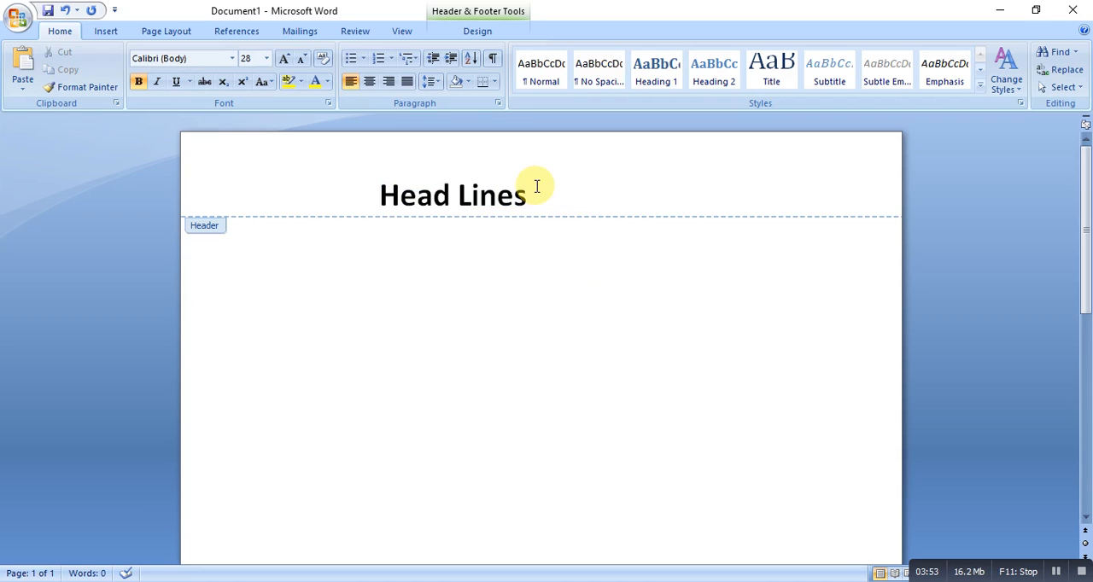
pyautogui.click(526, 195)
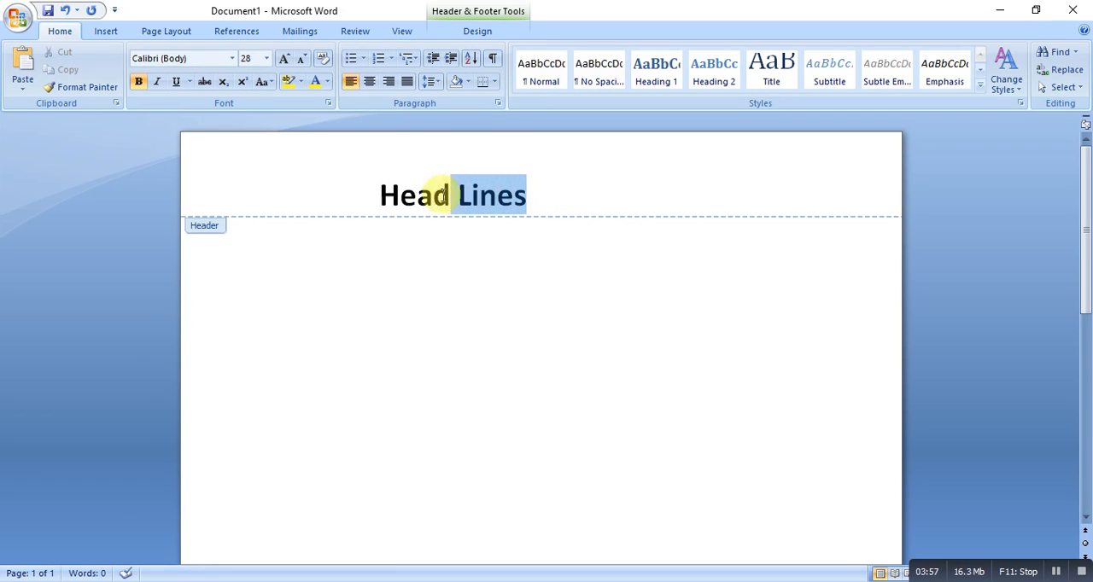
# Try different alignments on the header and leave 'Head Lines' centered
pyautogui.click(369, 80)
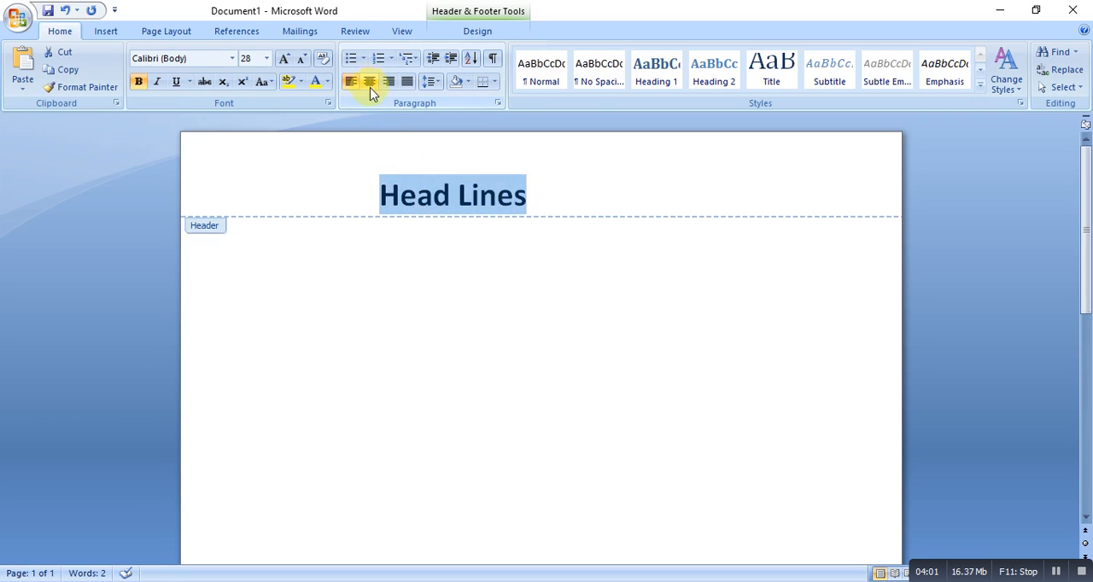
pyautogui.click(351, 82)
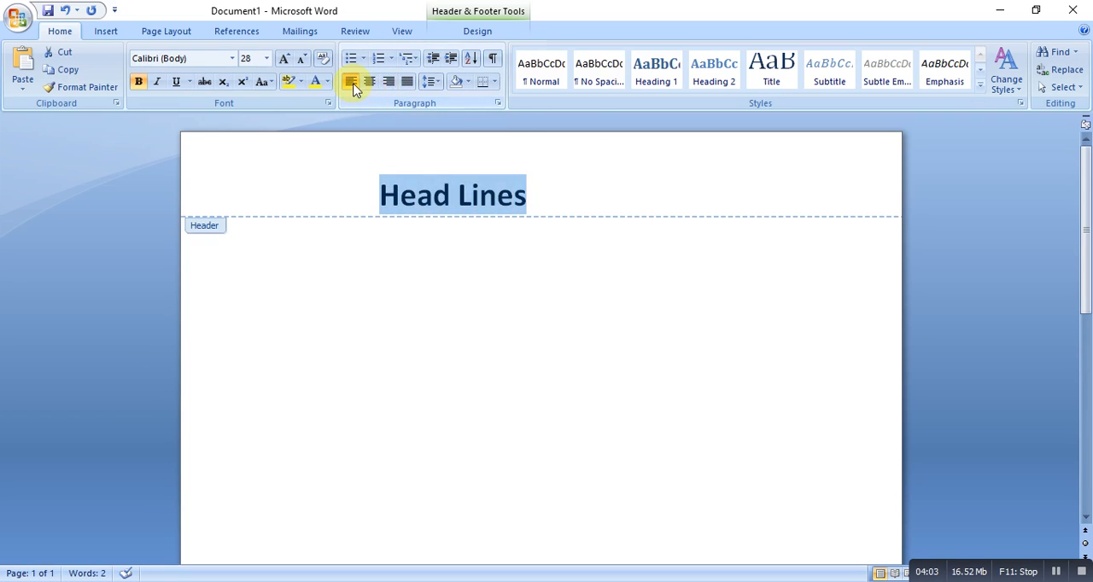
pyautogui.click(369, 80)
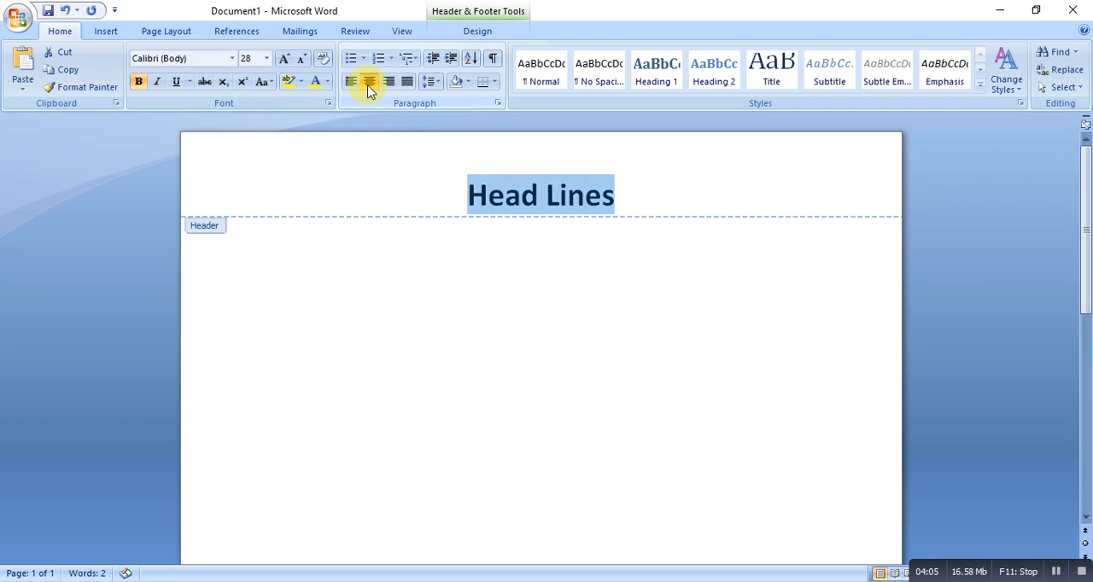
pyautogui.click(407, 80)
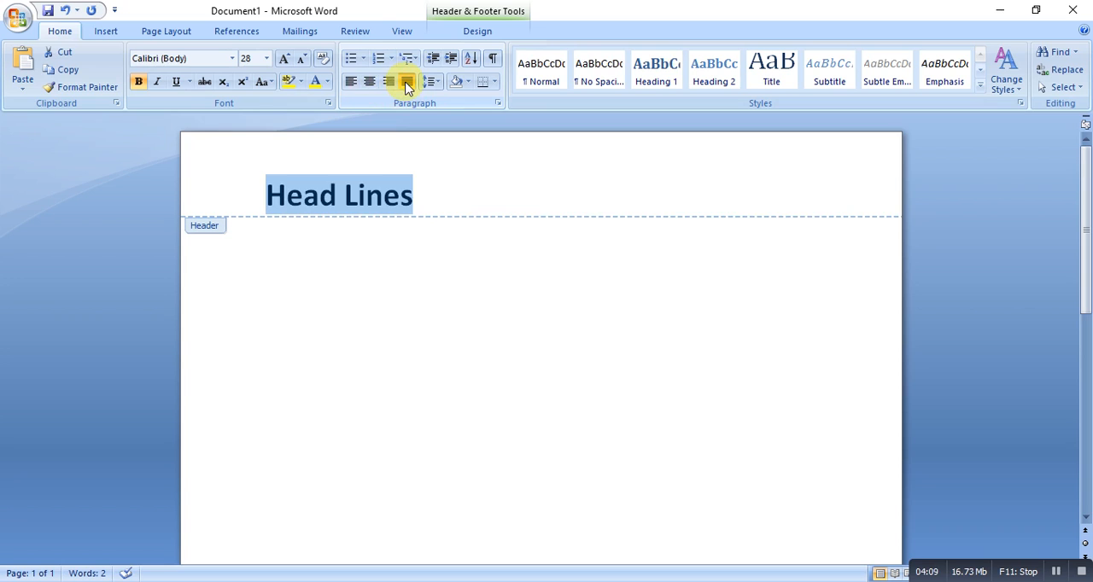
pyautogui.click(369, 80)
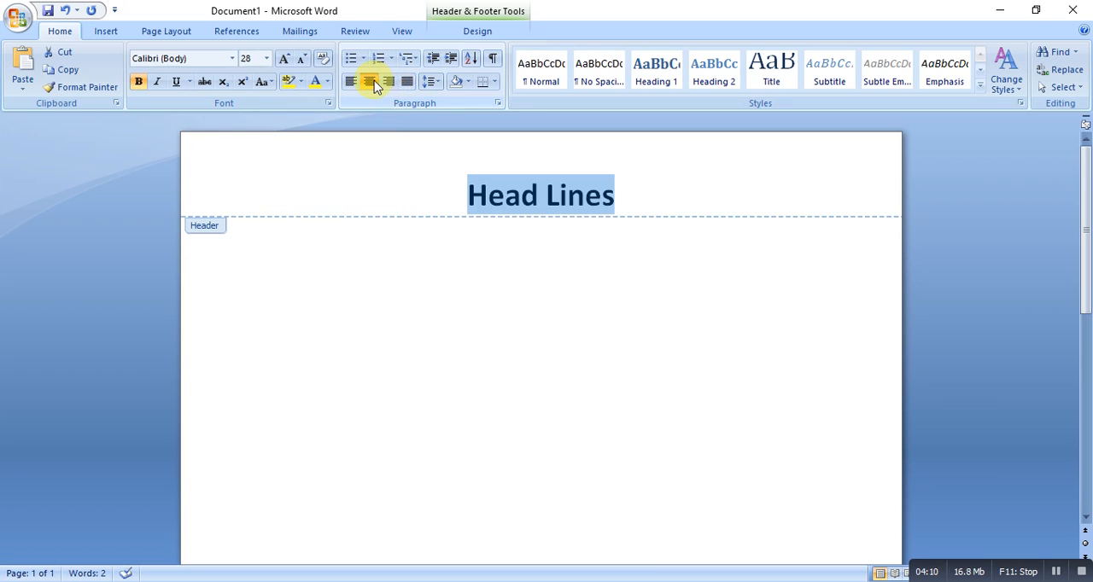
pyautogui.click(369, 81)
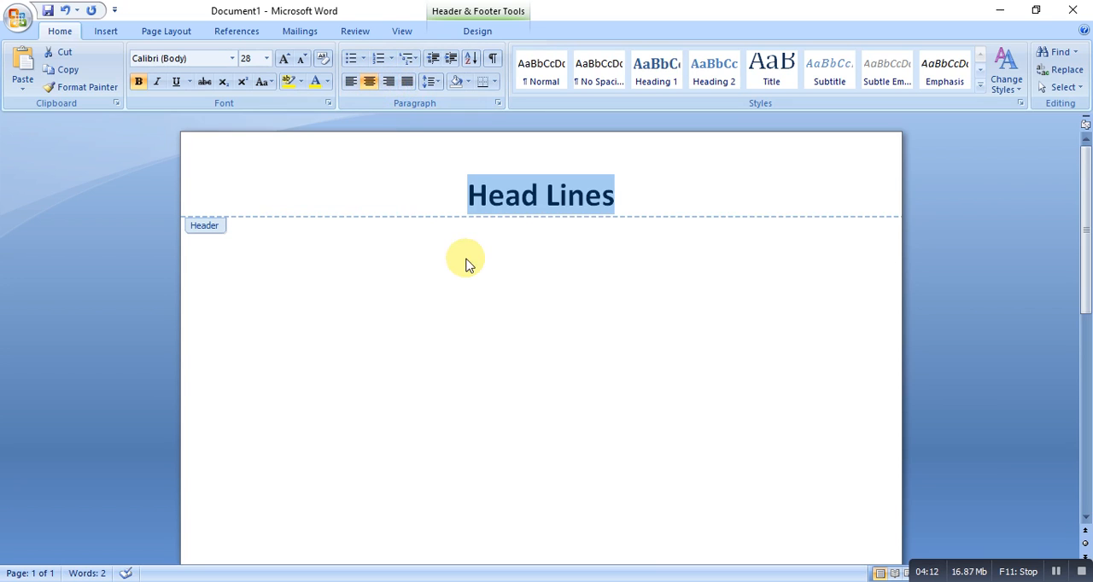
pyautogui.moveTo(513, 272)
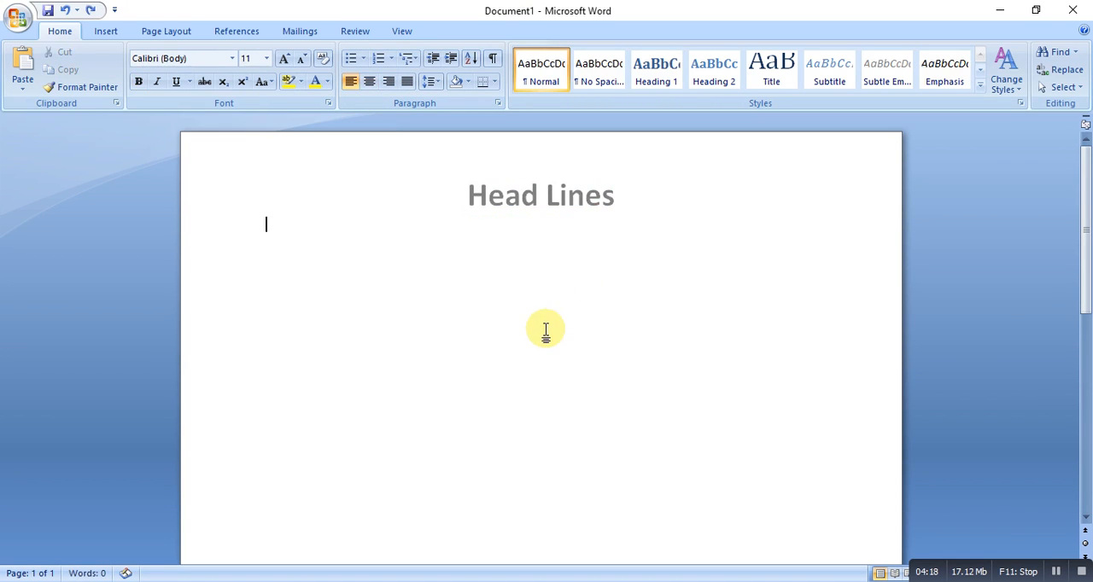
# Type stray test letters in the body and clear them all
pyautogui.write('fd')
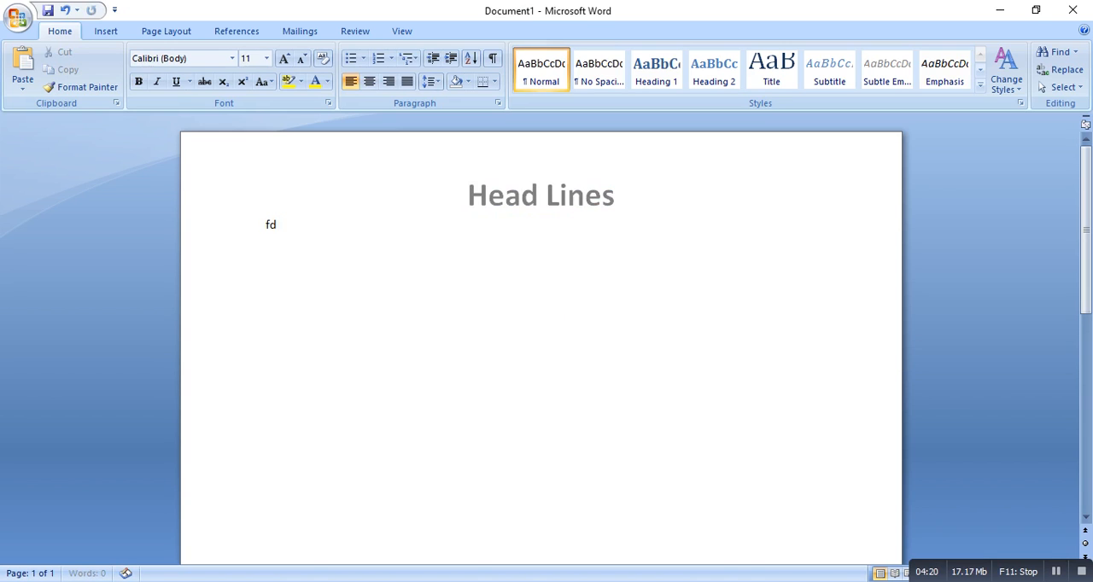
pyautogui.write('hfdhhdhdhfddfhdh')
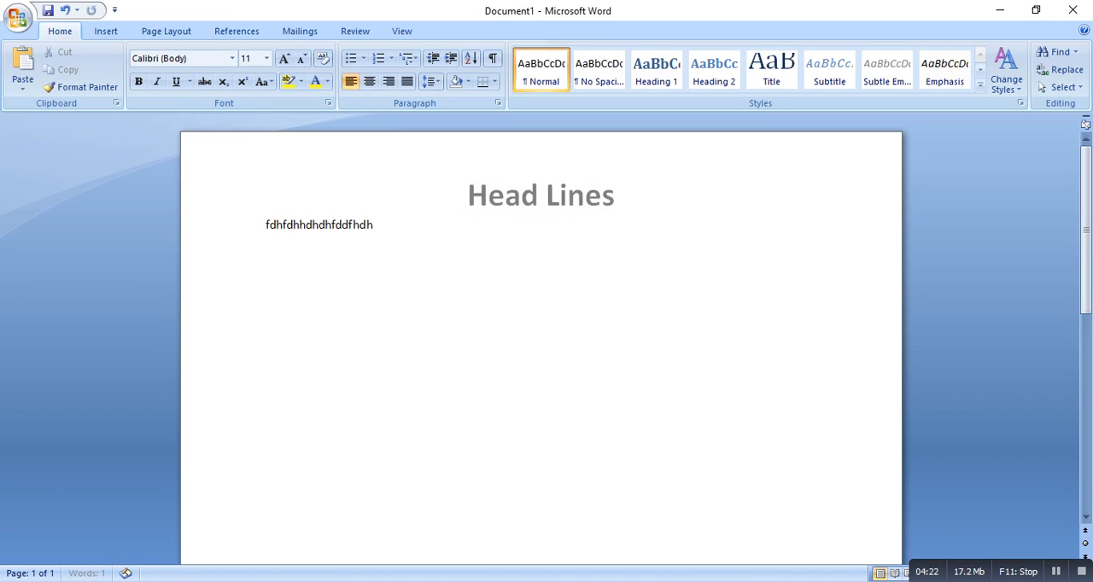
pyautogui.press('Backspace')
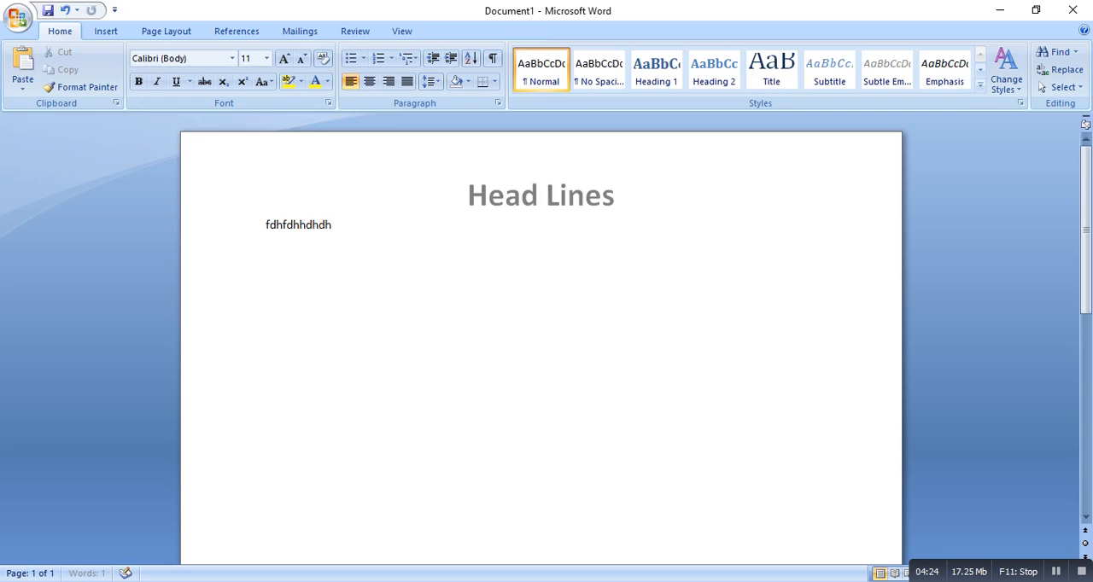
pyautogui.press('ctrl+a')
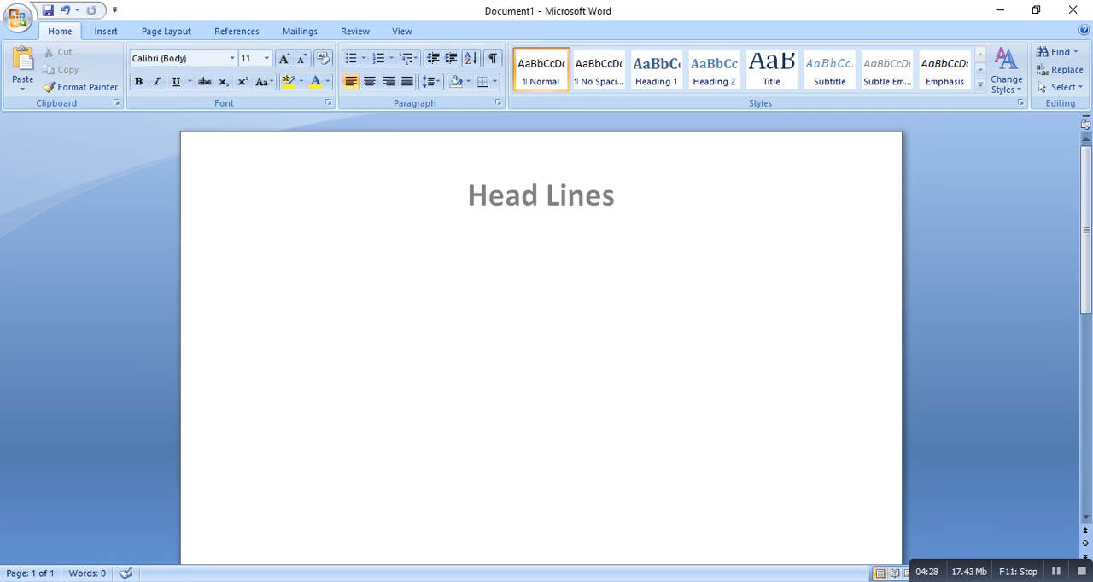
# Type the body line 'My name is -----' beneath the header
pyautogui.write('My nam')
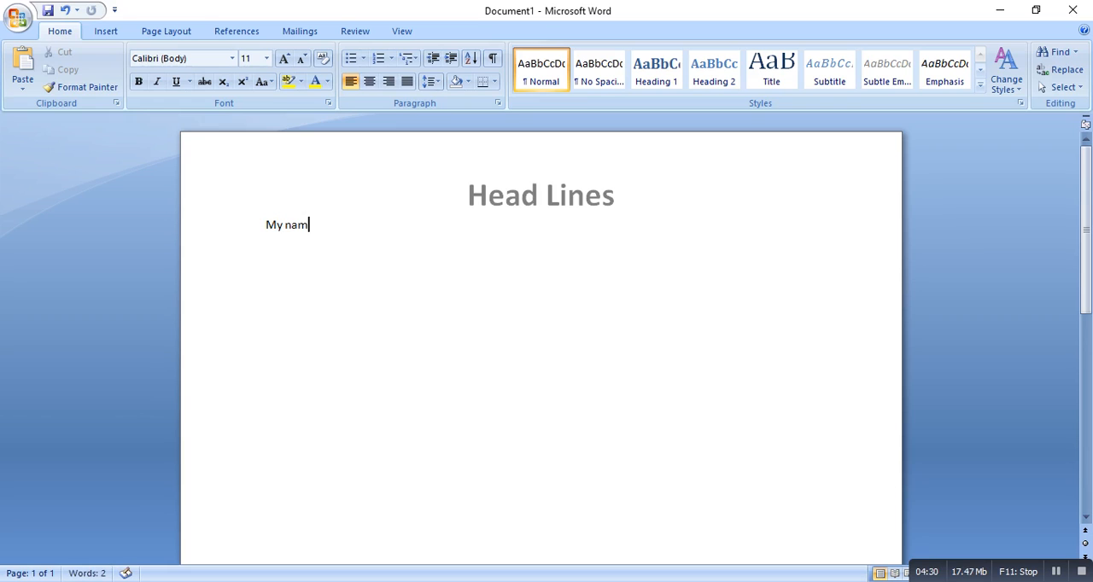
pyautogui.write('e is -')
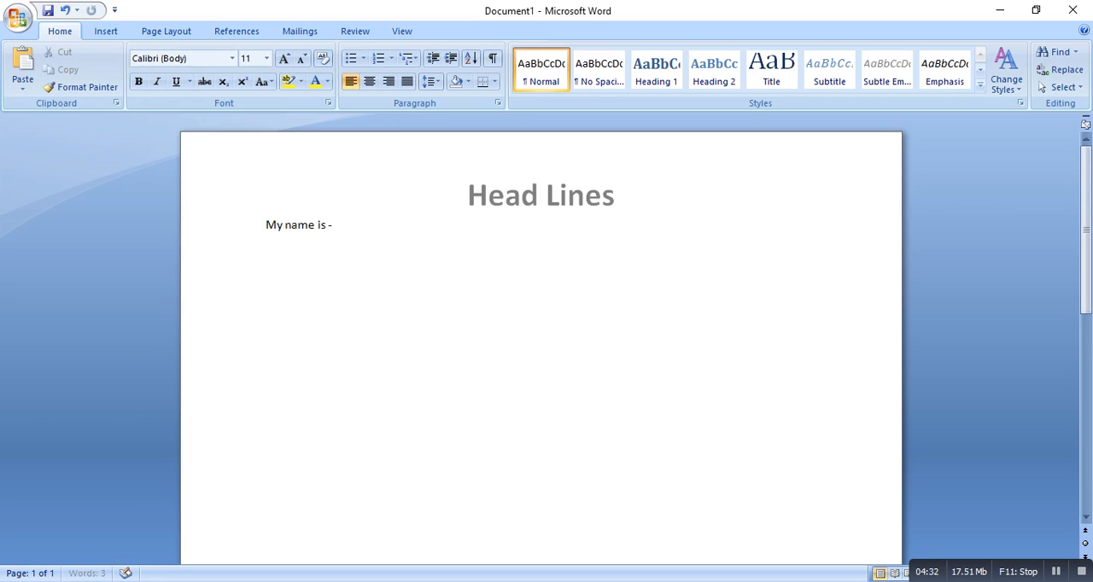
pyautogui.write('----')
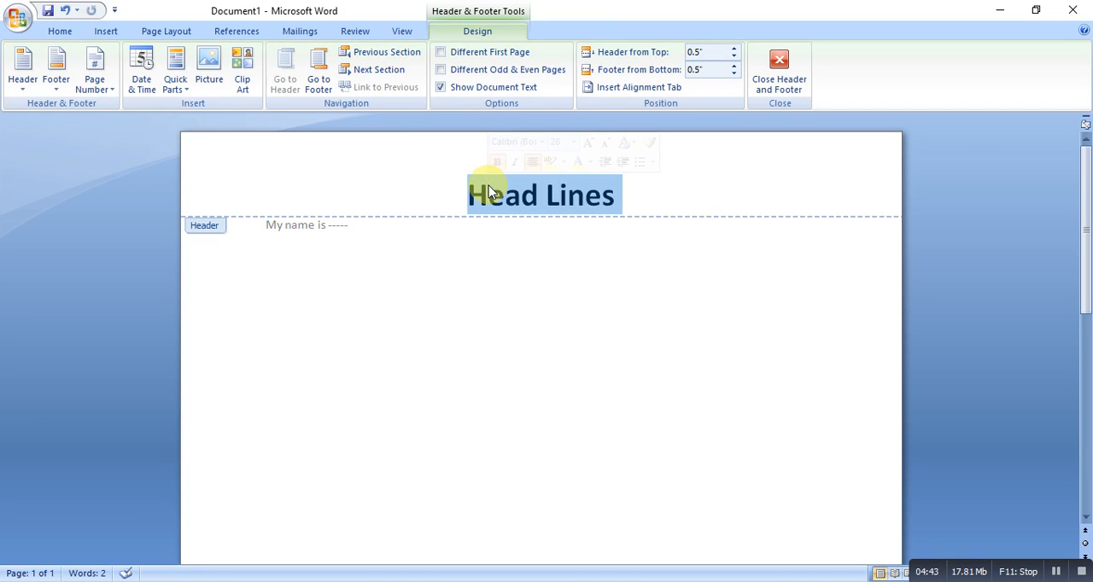
pyautogui.moveTo(60, 30)
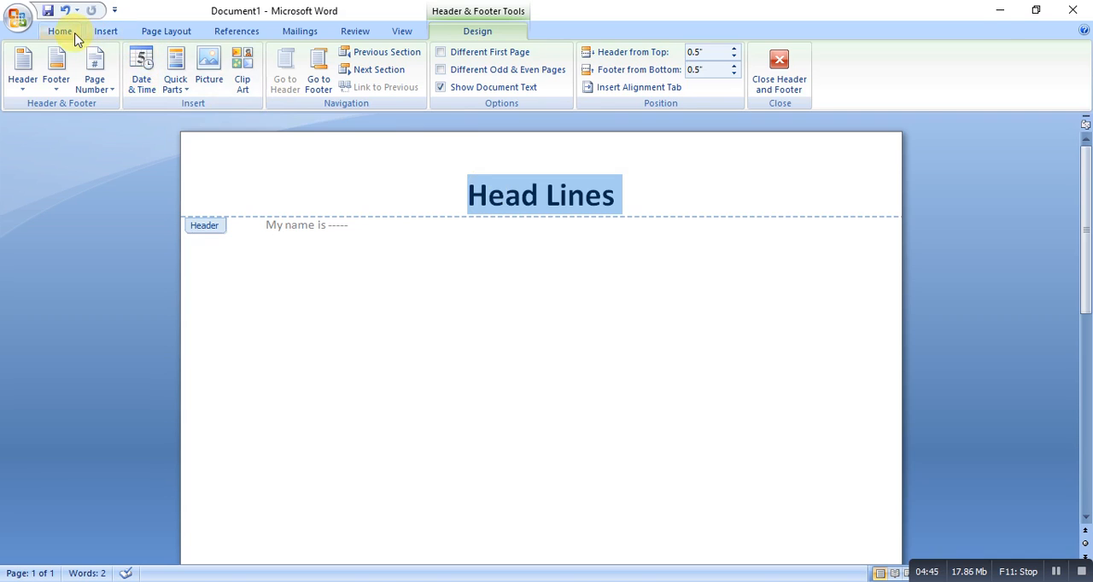
# Set the header's font colour to Red from the Font Color palette, then reopen the header
pyautogui.click(60, 31)
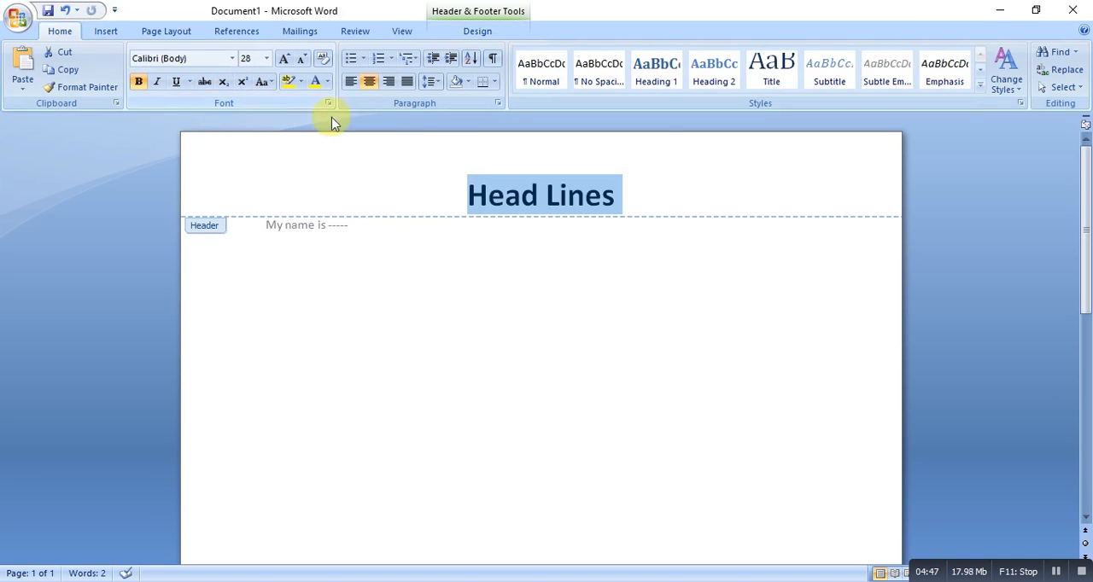
pyautogui.click(330, 80)
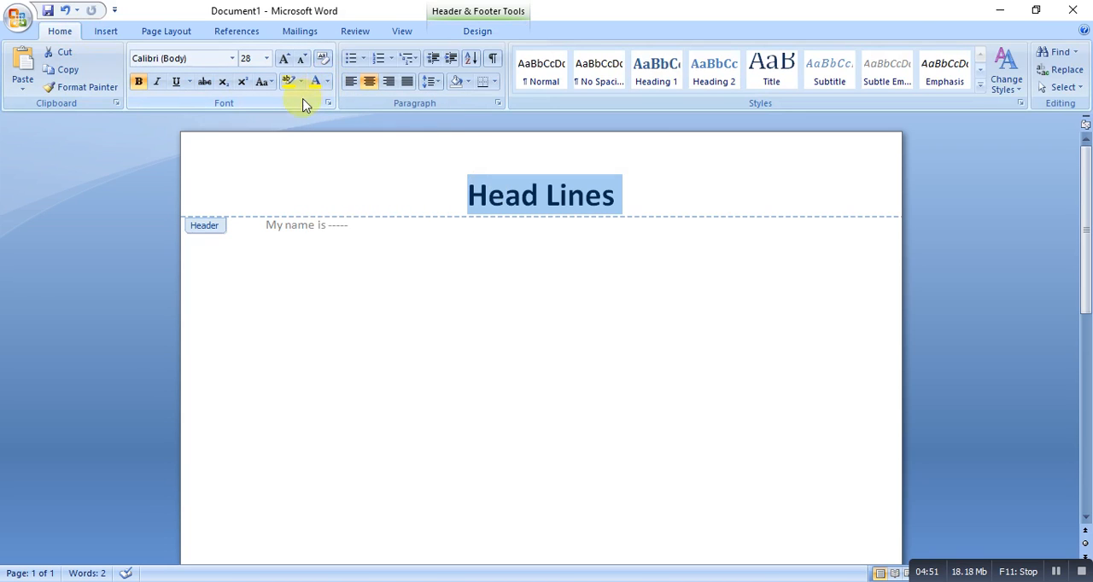
pyautogui.click(318, 81)
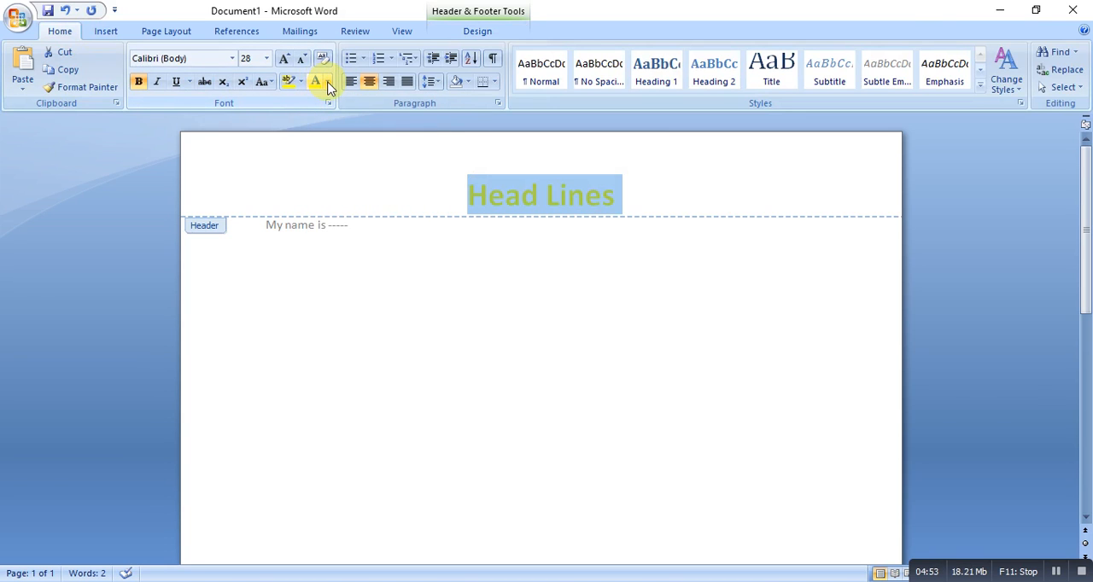
pyautogui.click(324, 80)
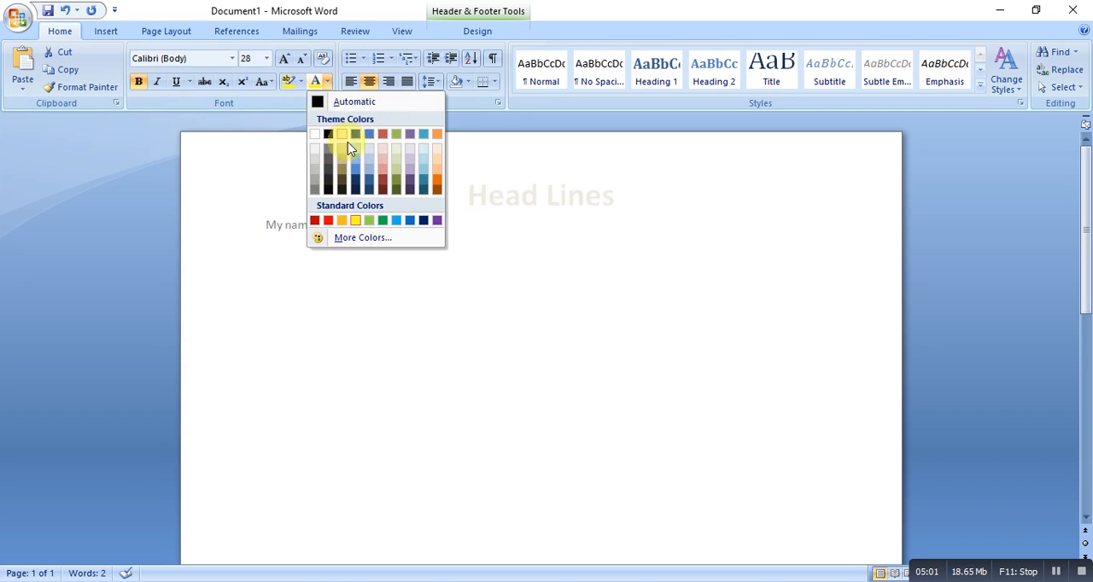
pyautogui.click(348, 147)
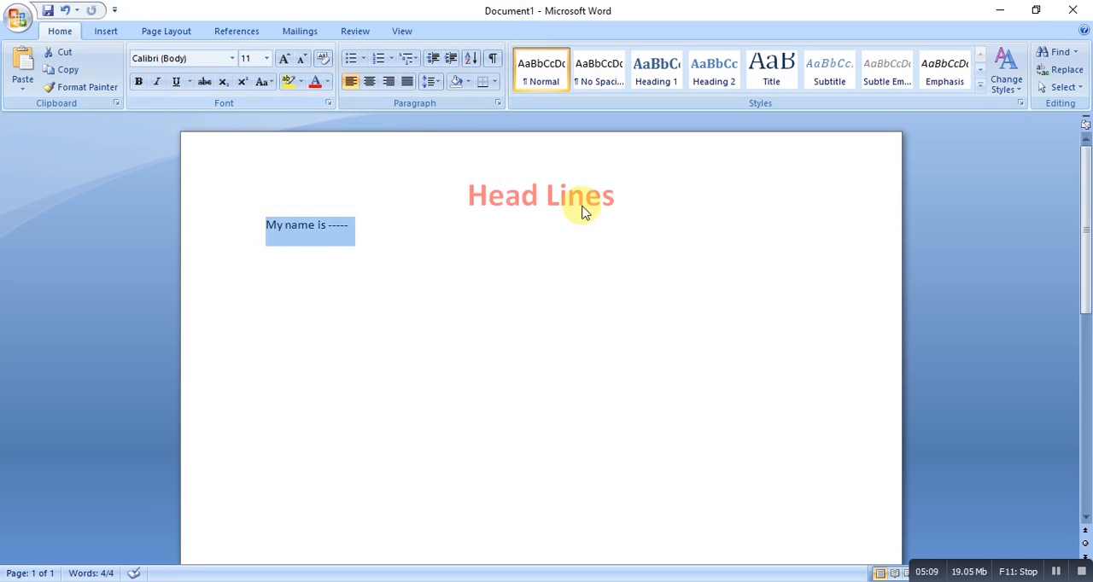
pyautogui.doubleClick(540, 195)
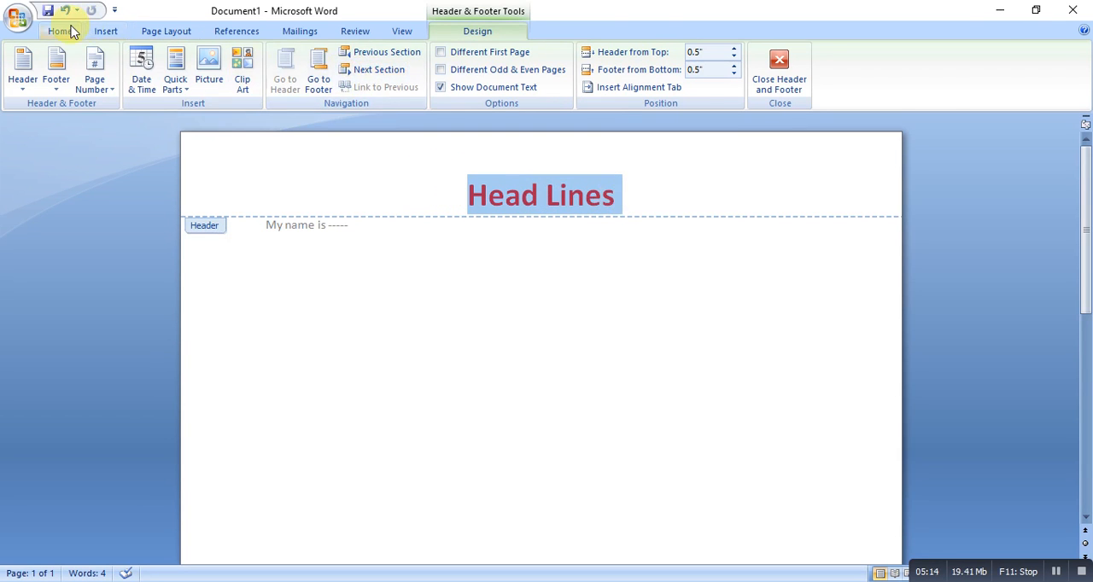
# Highlight the selected red 'Head Lines' header in blue via Text Highlight Color
pyautogui.click(298, 80)
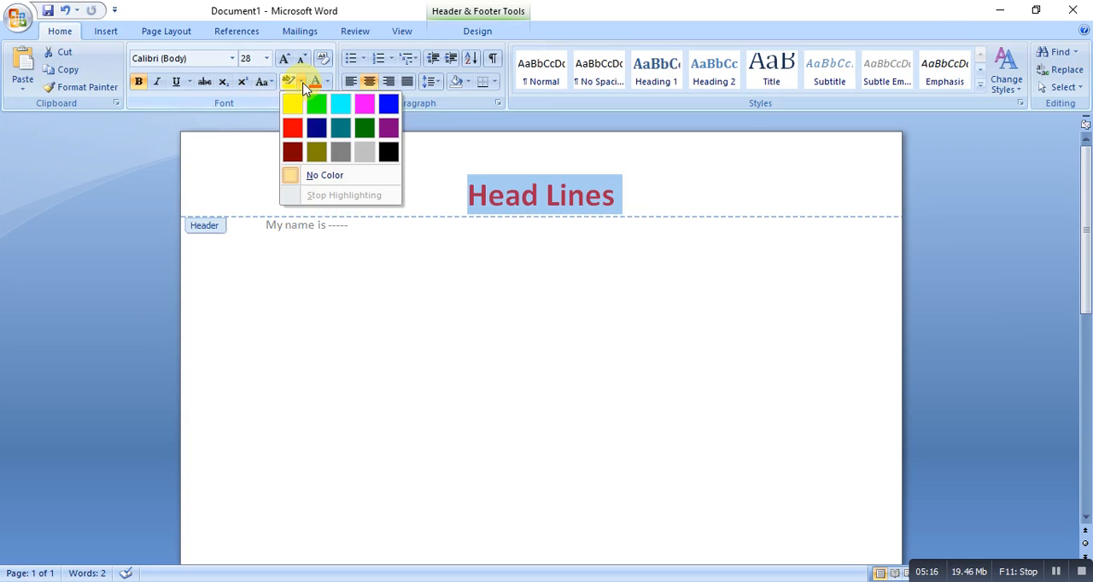
pyautogui.click(294, 103)
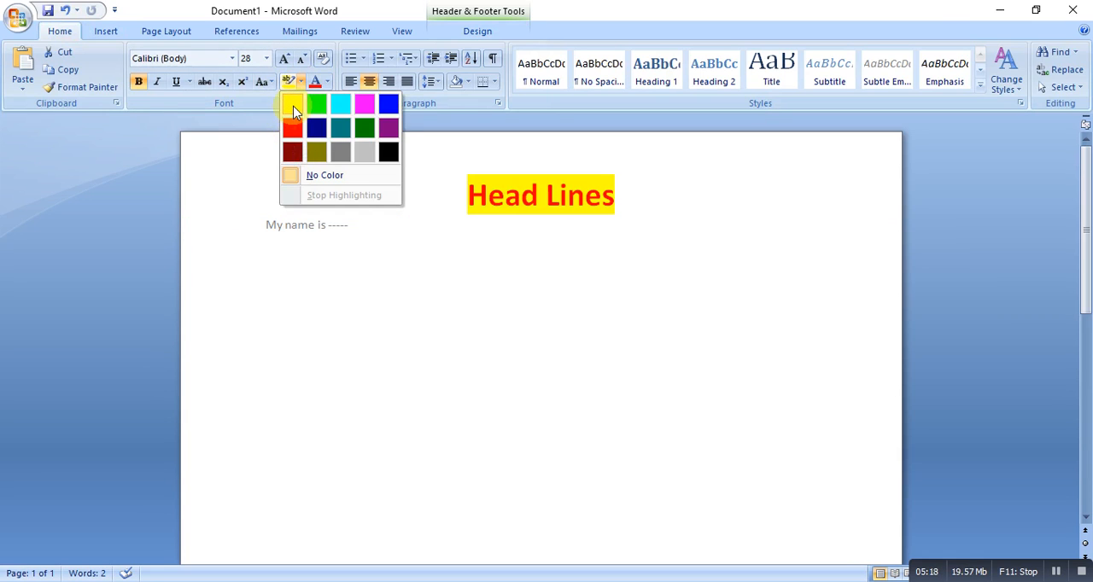
pyautogui.moveTo(308, 106)
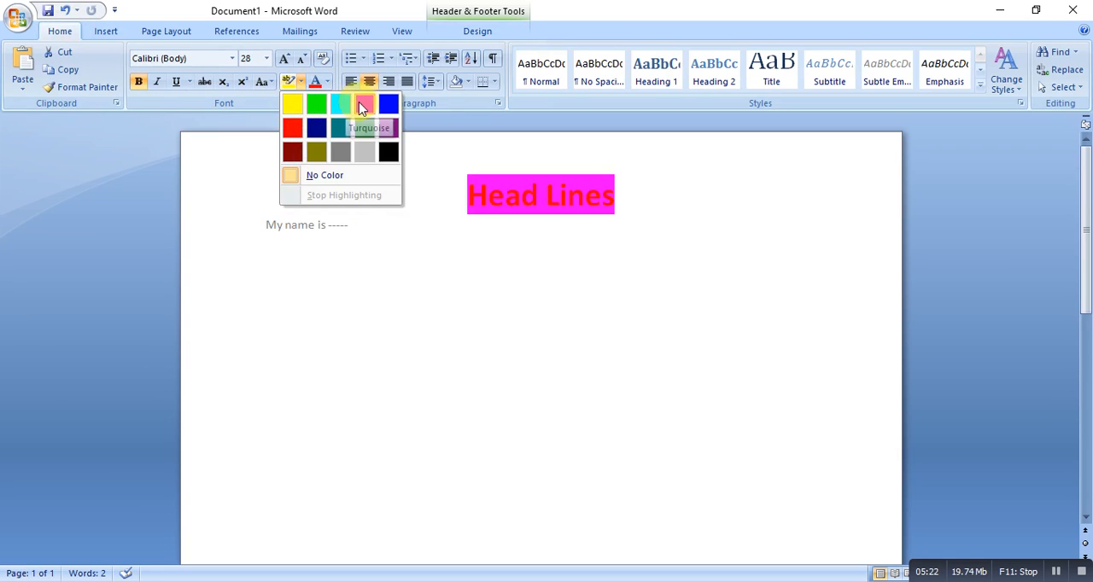
pyautogui.click(390, 102)
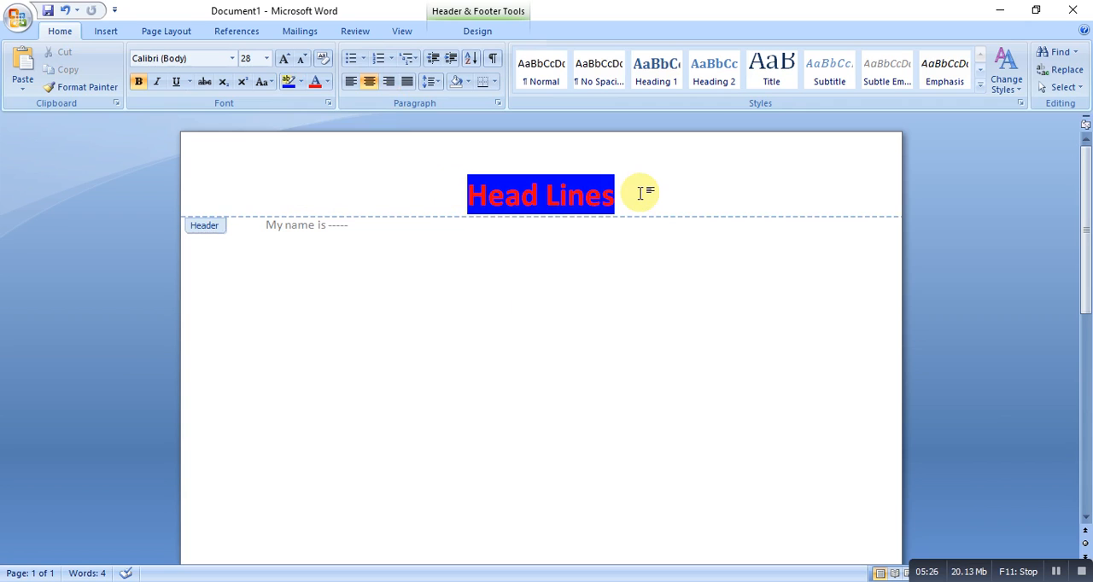
pyautogui.moveTo(673, 262)
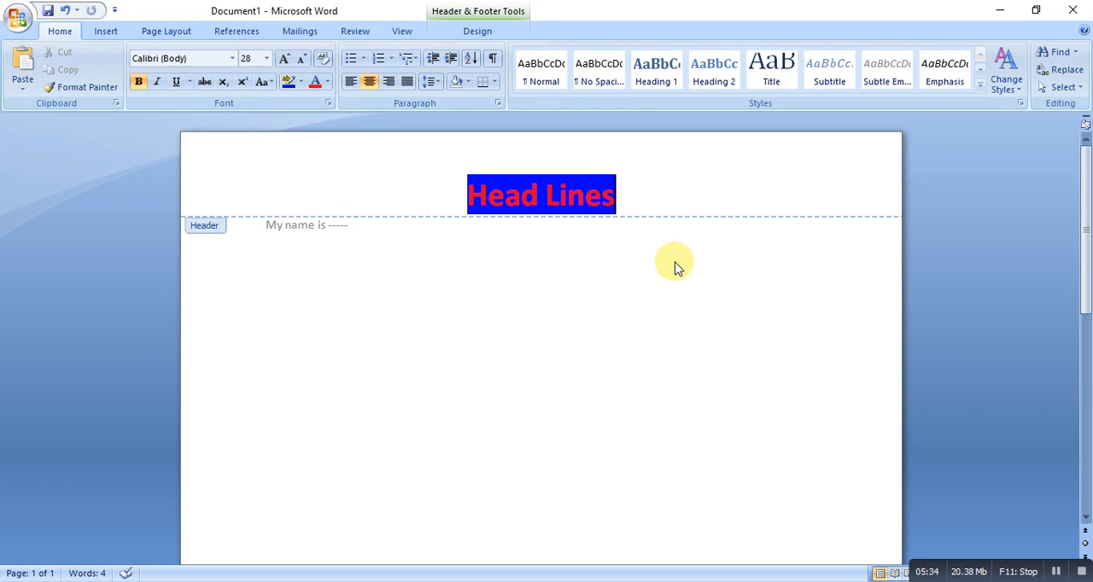
pyautogui.moveTo(649, 294)
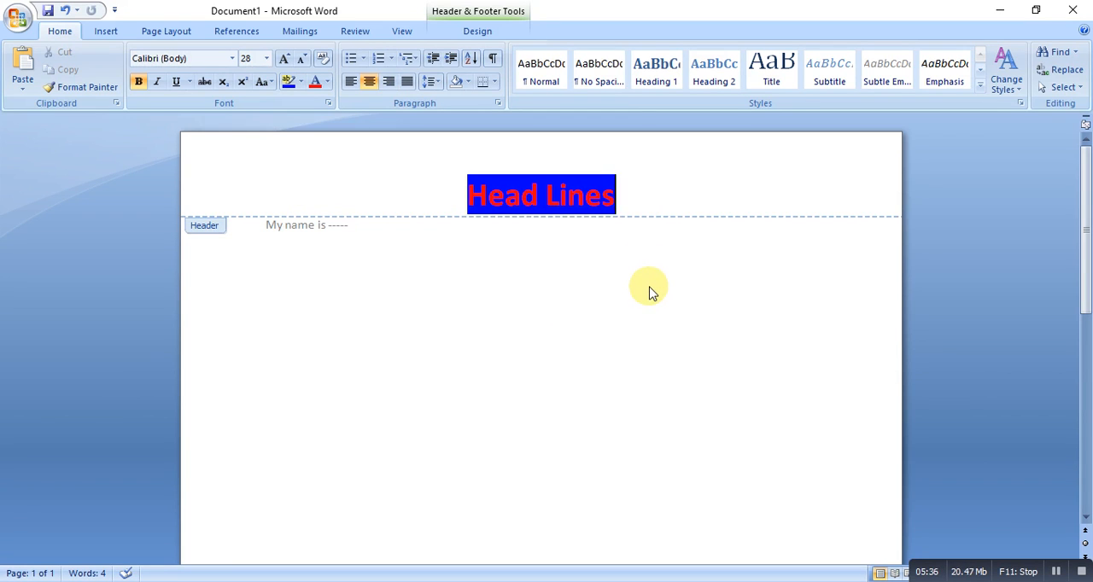
pyautogui.moveTo(587, 287)
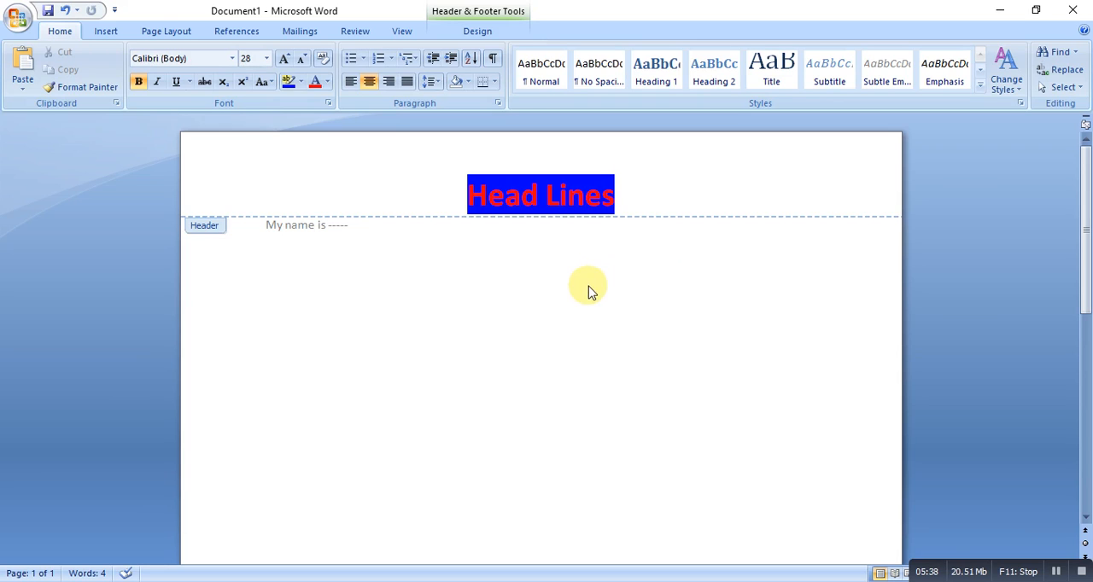
pyautogui.moveTo(599, 291)
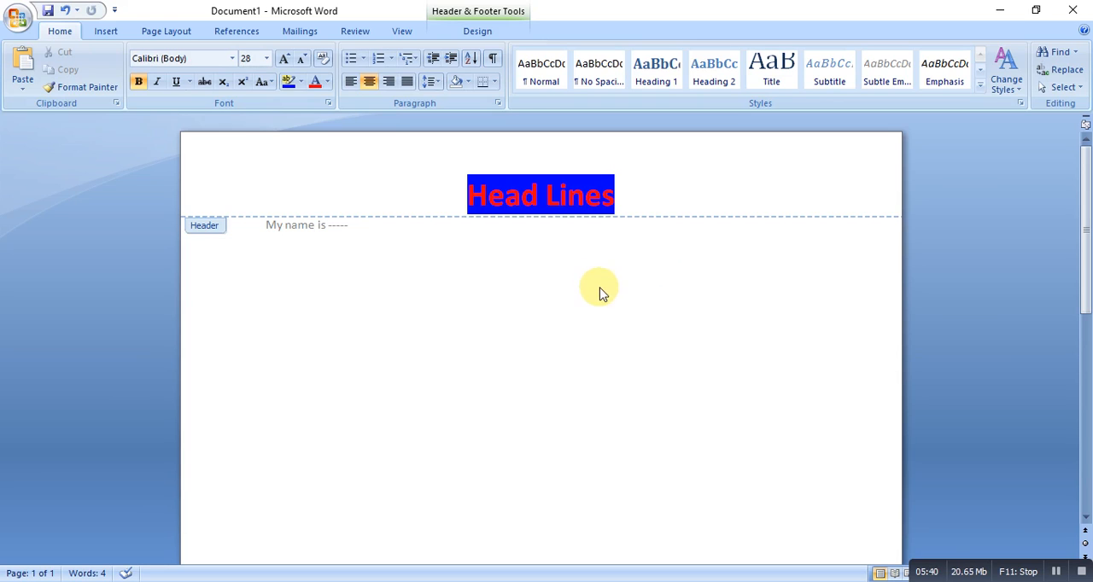
pyautogui.moveTo(702, 281)
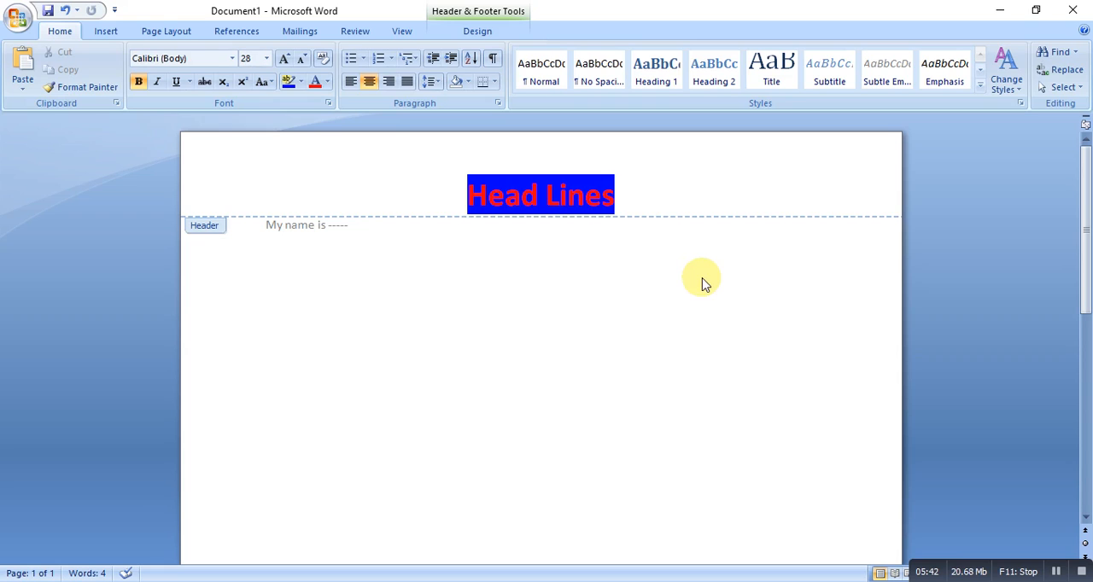